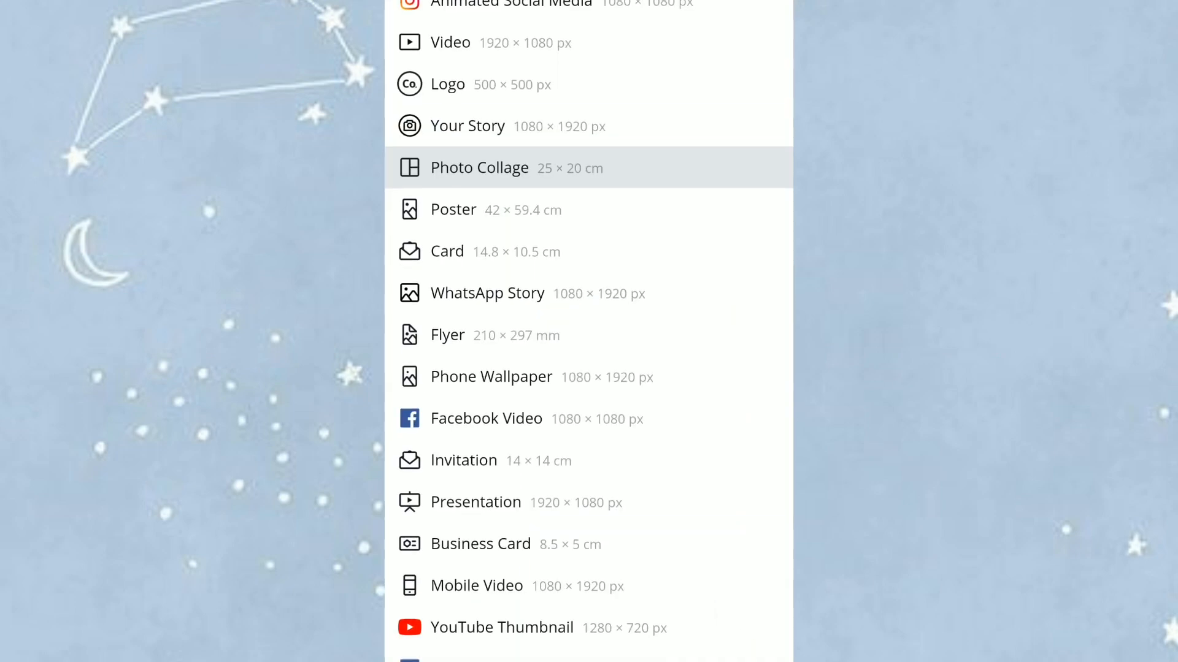
- Choose a 1920×1080 landscape preset like Desktop Wallpaper from the size list
{"action": "scroll", "scroll_direction": "down", "scroll_amount": 3}
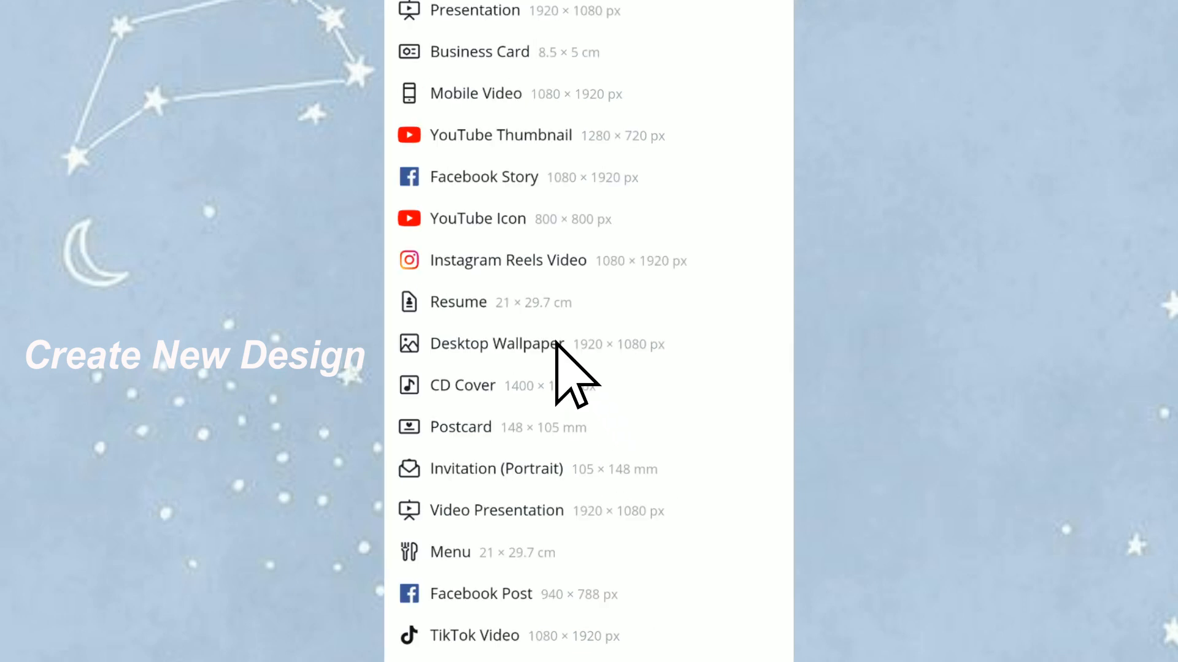
{"action": "mouse_move", "coordinate": [560, 354]}
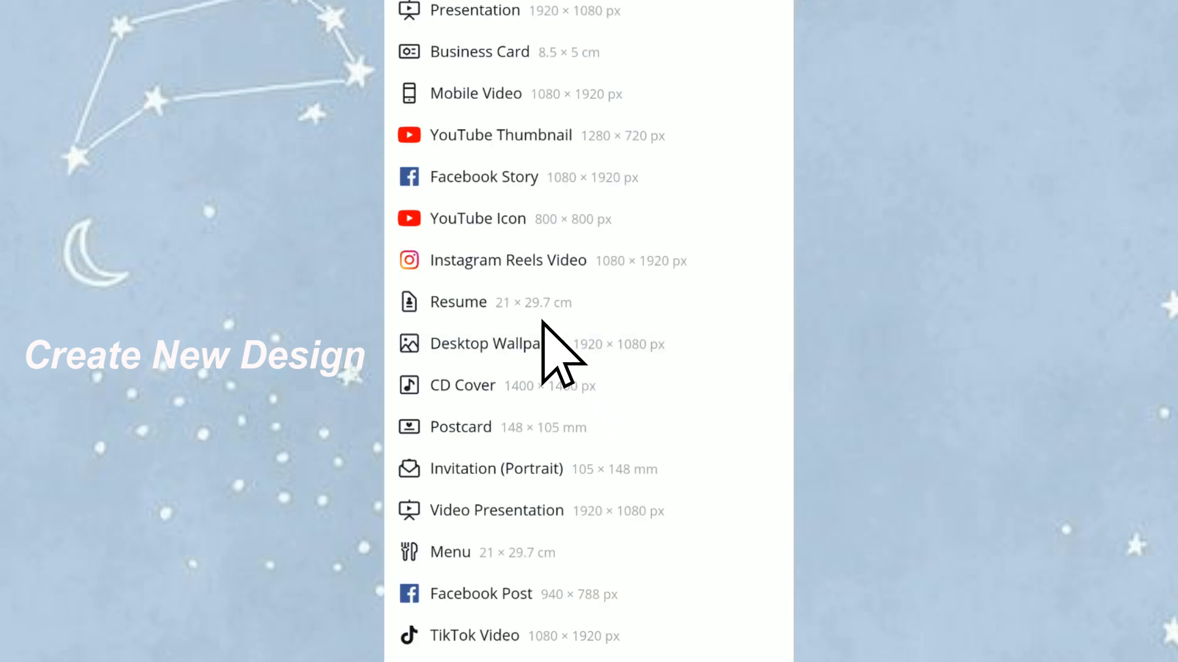
{"action": "left_click", "coordinate": [486, 343]}
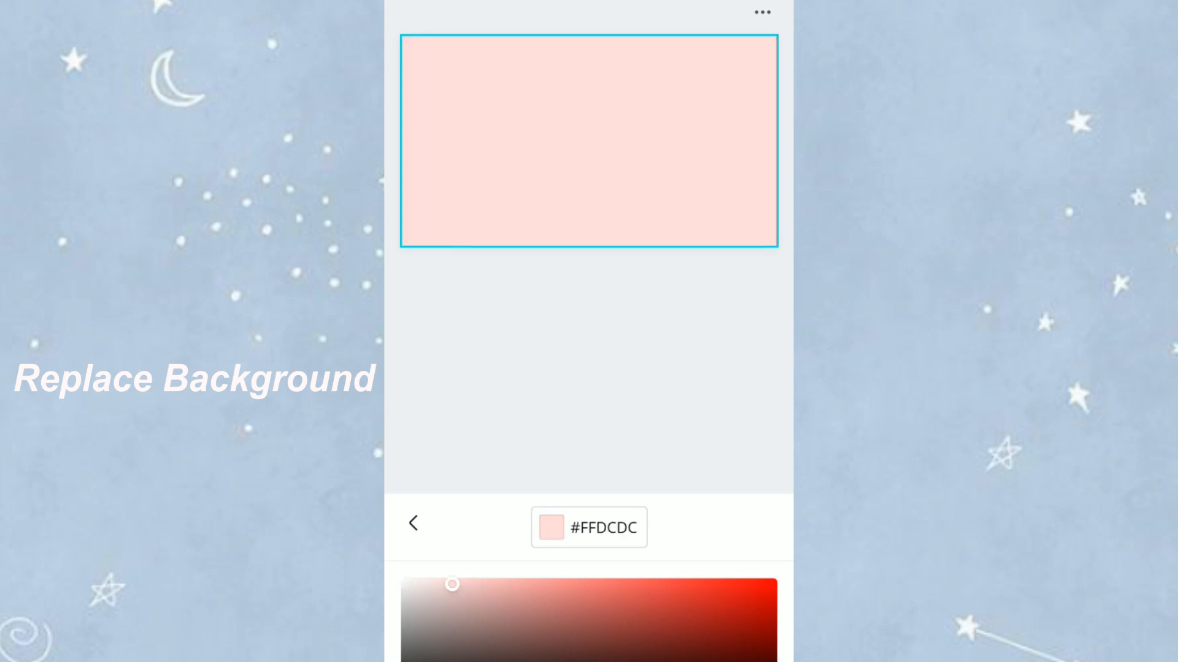
- Apply pale pink #FFDCDC as the design's background colour
{"action": "left_click", "coordinate": [412, 524]}
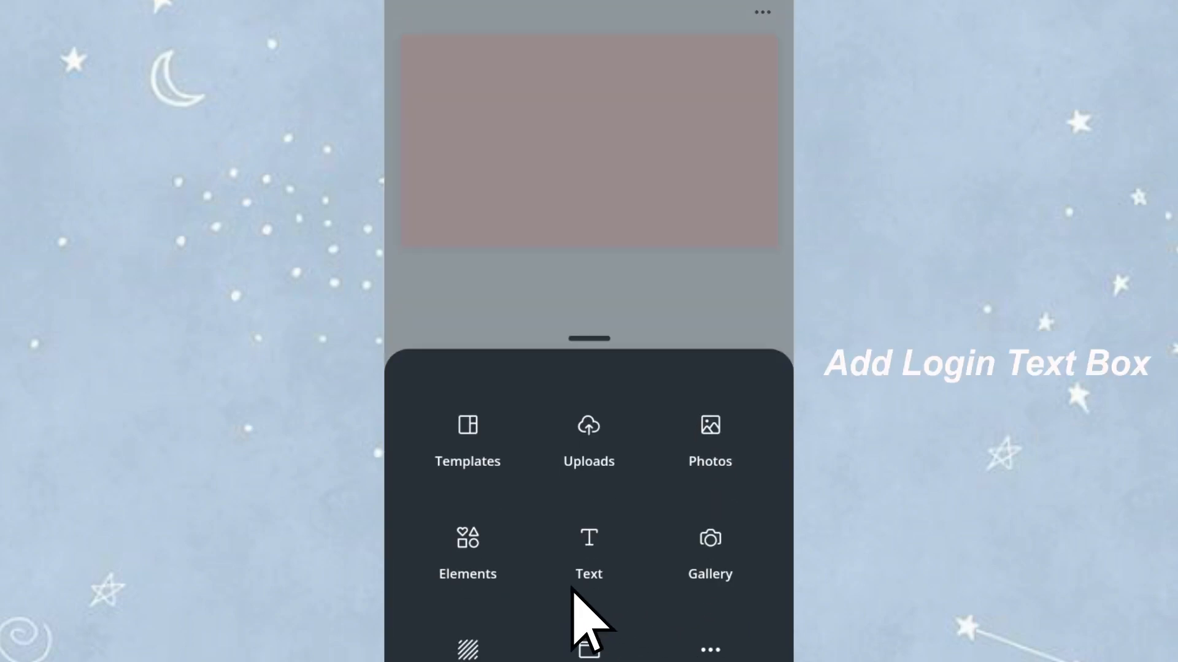
- Search Elements for 'Rectangle' and browse the shape results
{"action": "left_click", "coordinate": [467, 552]}
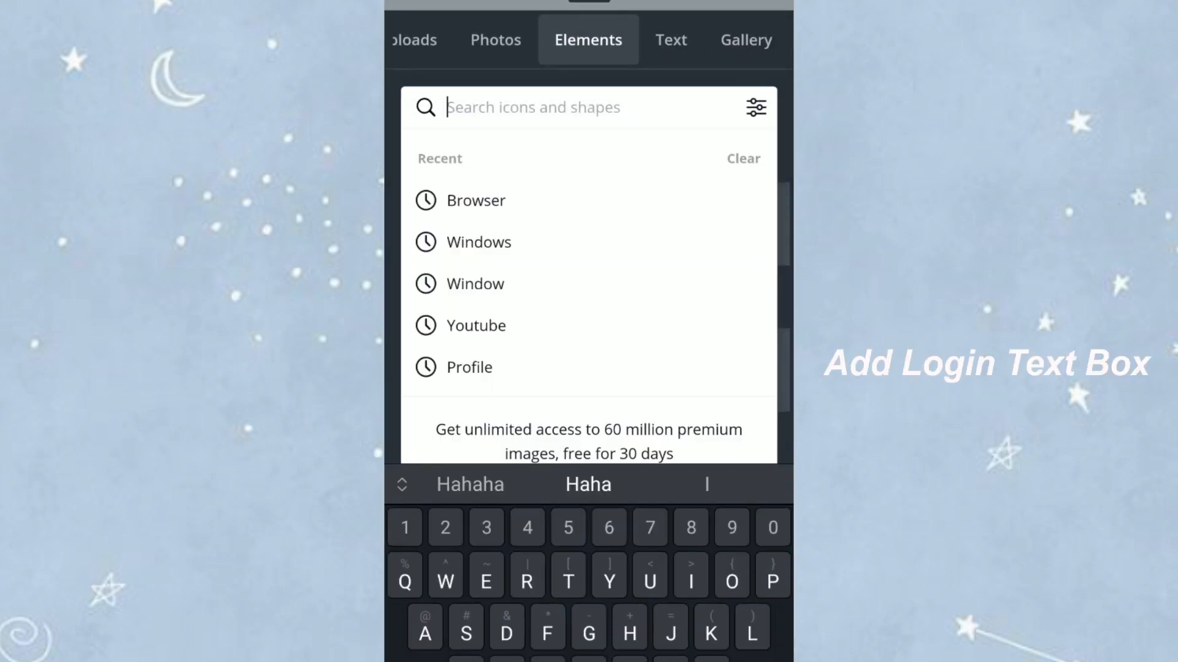
{"action": "type", "text": "Rec"}
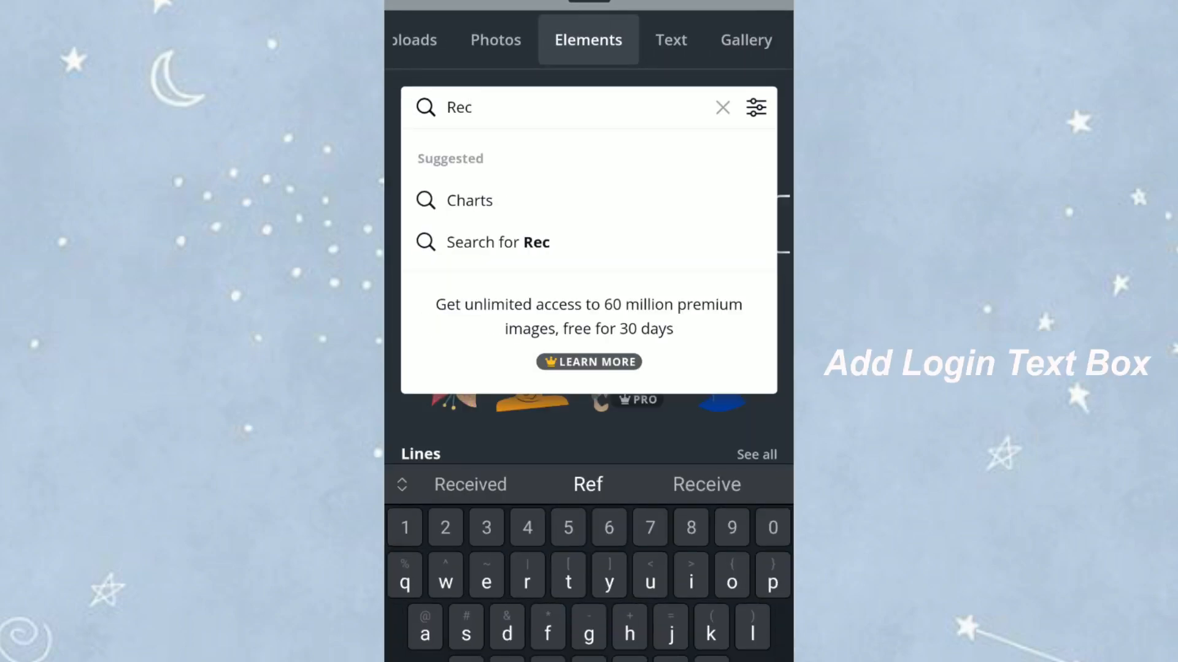
{"action": "type", "text": "tangle"}
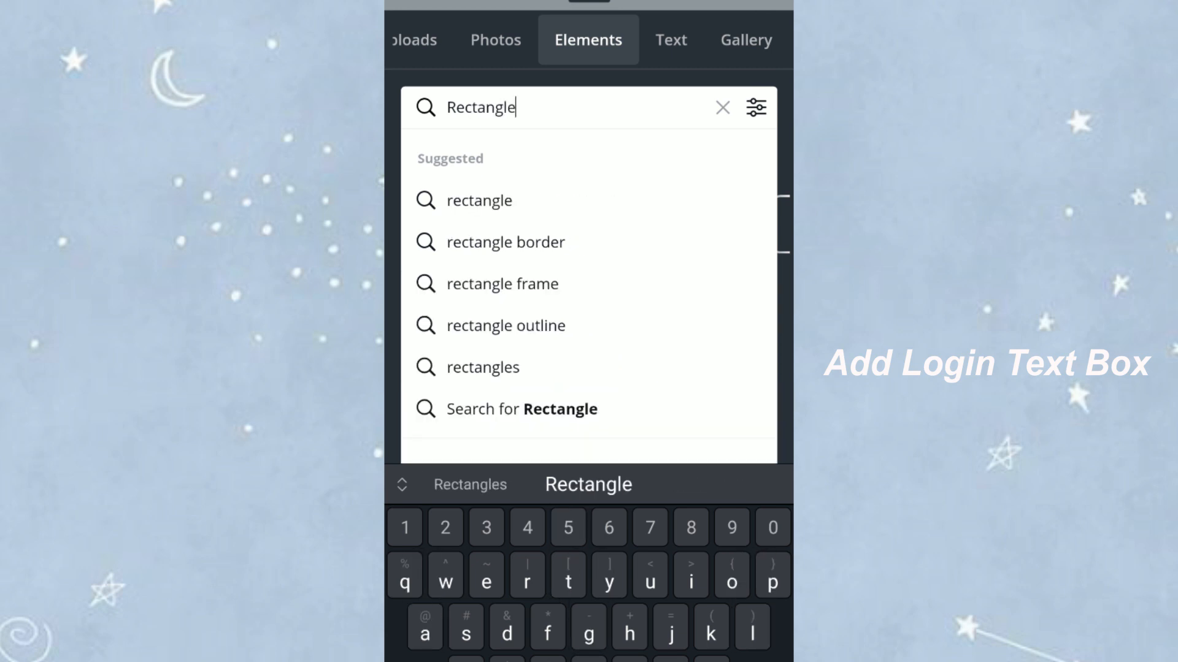
{"action": "left_click", "coordinate": [480, 200]}
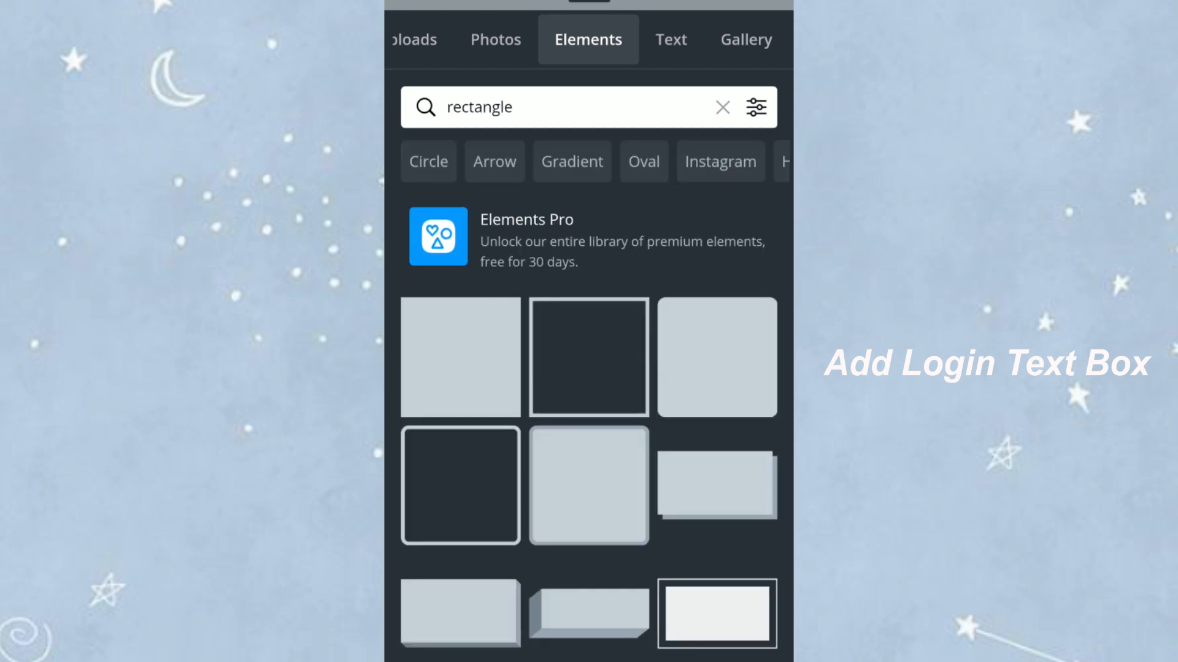
{"action": "scroll", "scroll_direction": "down", "scroll_amount": 3}
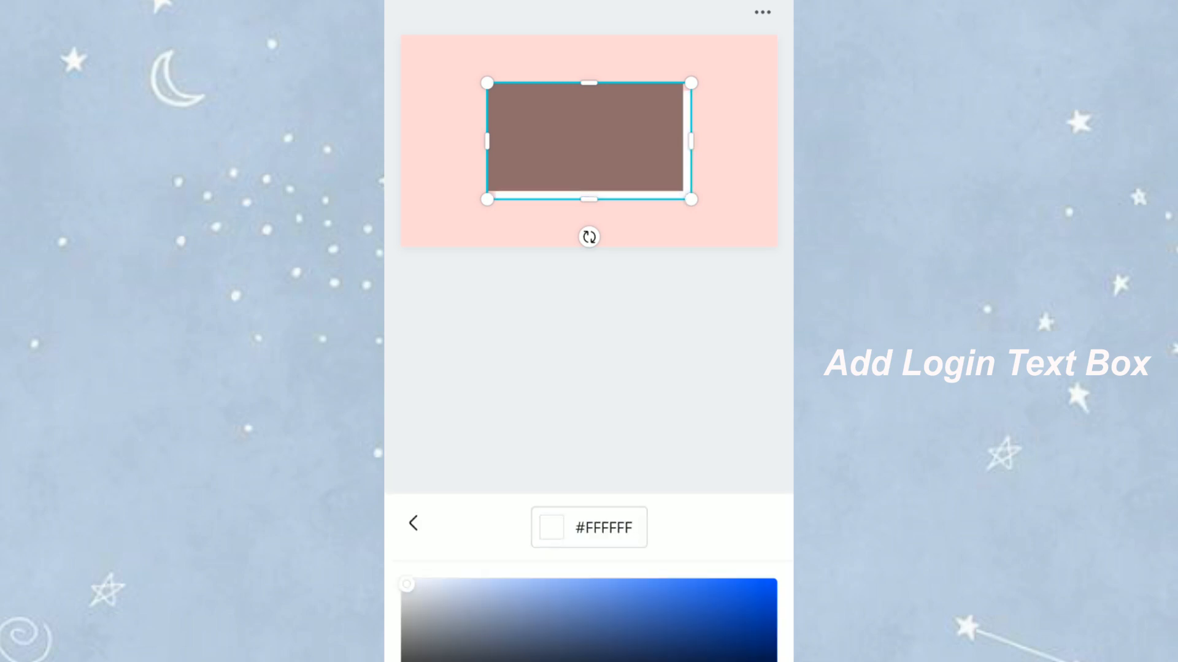
- Recolour the added rectangle white #FFFFFF and duplicate it into the login boxes
{"action": "left_click", "coordinate": [413, 524]}
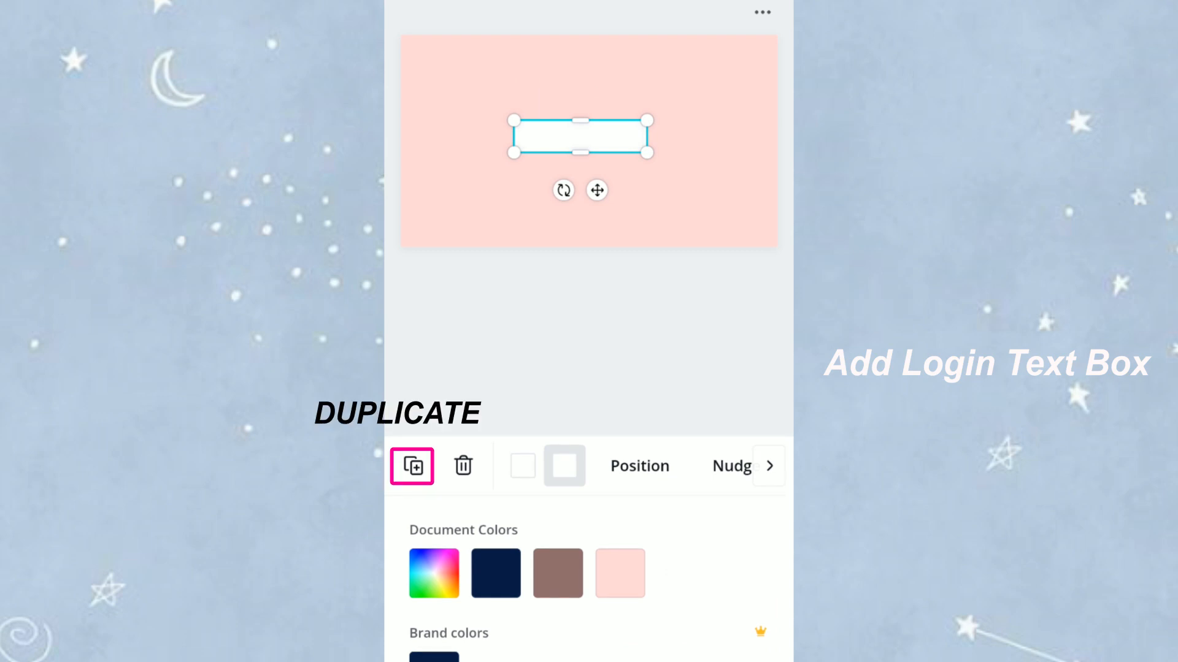
{"action": "left_click", "coordinate": [411, 466]}
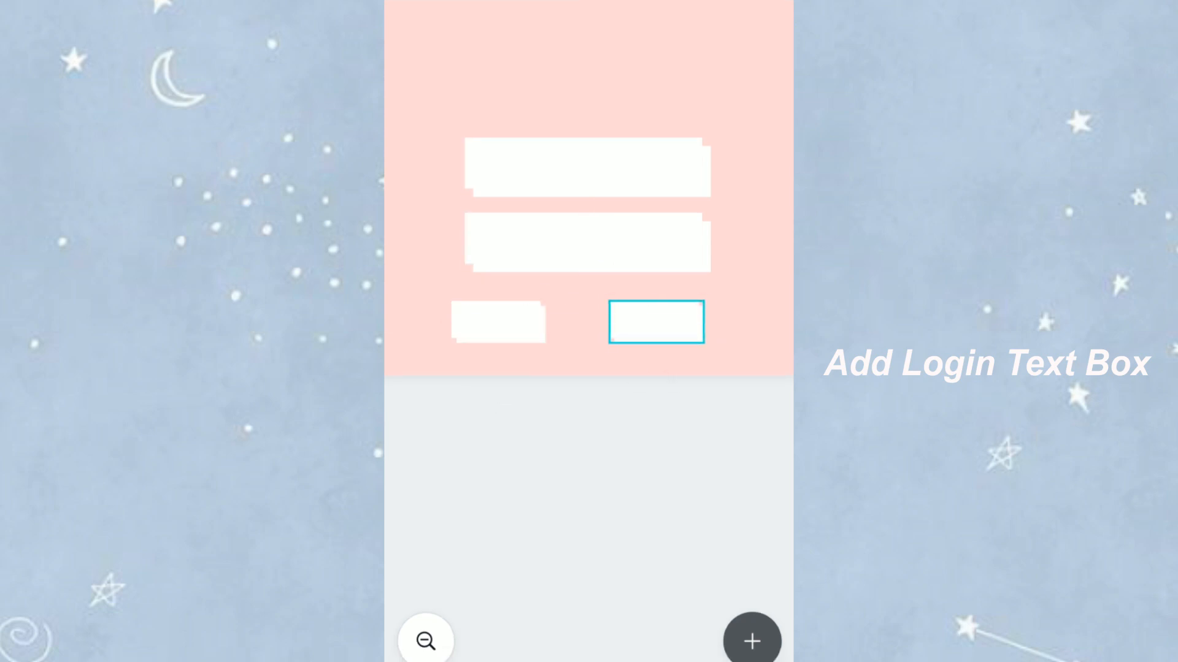
- Add a subheading reading 'Login' onto the left small button box
{"action": "left_click", "coordinate": [498, 323]}
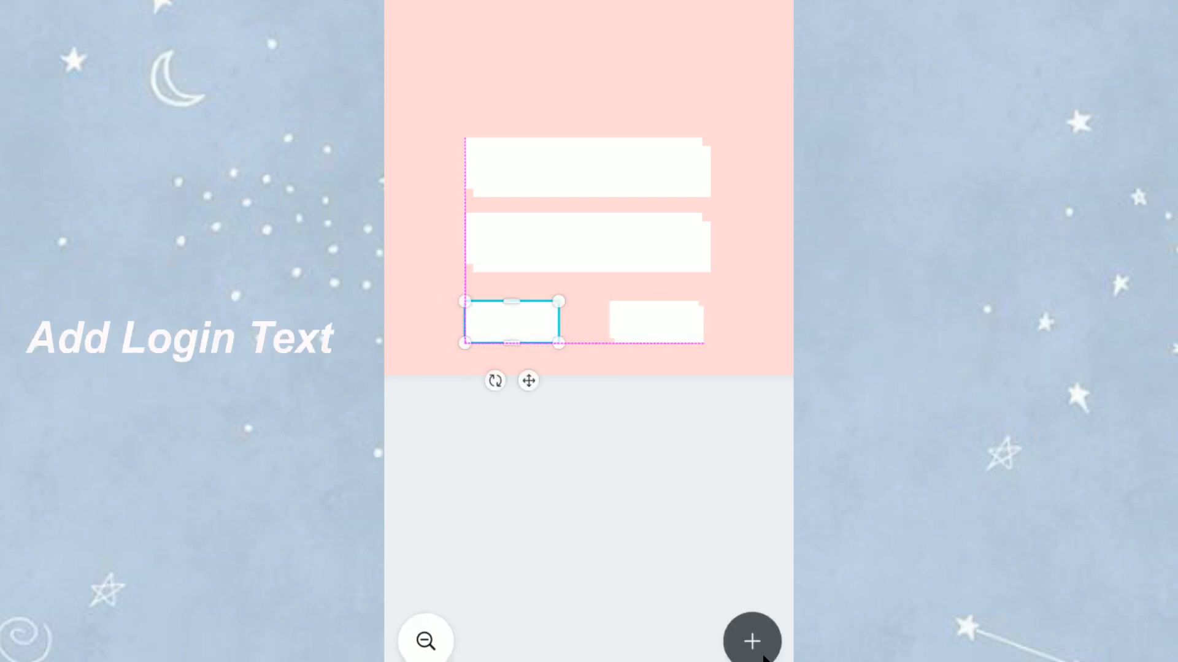
{"action": "left_click", "coordinate": [750, 640]}
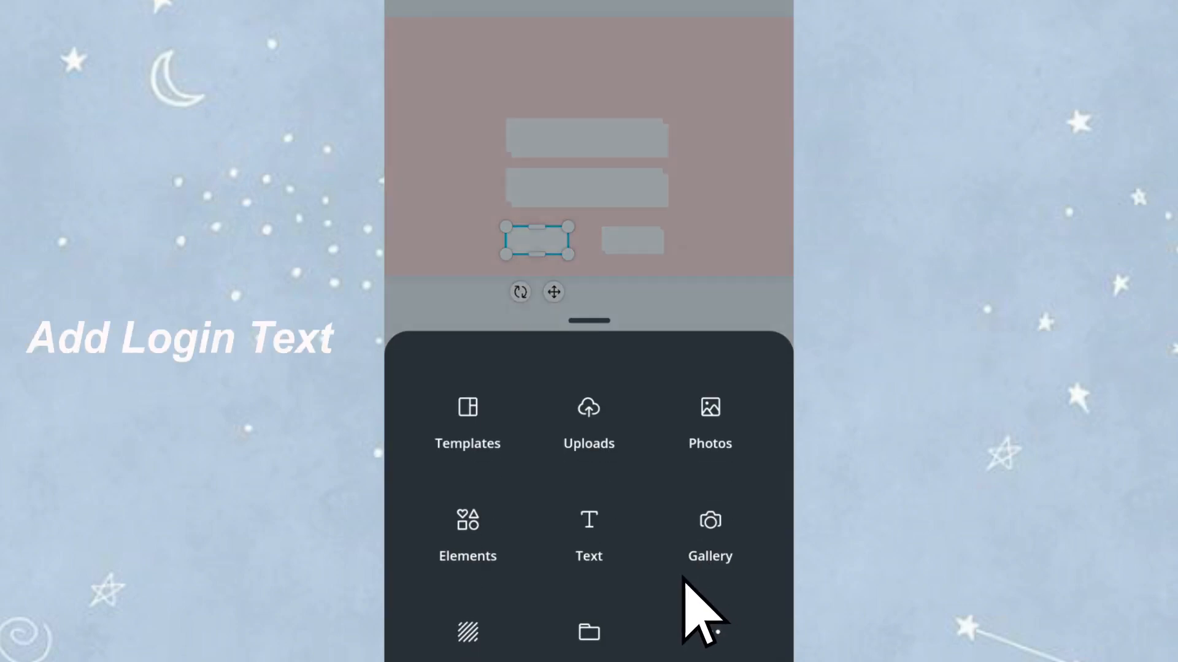
{"action": "left_click", "coordinate": [589, 534]}
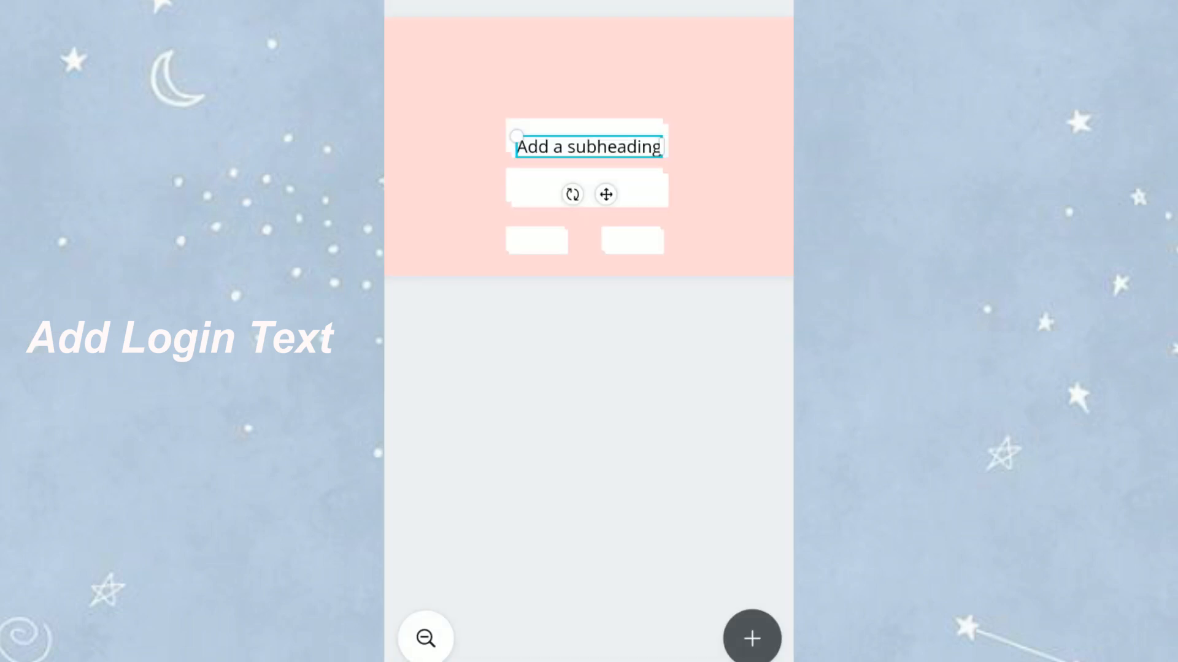
{"action": "type", "text": "Login"}
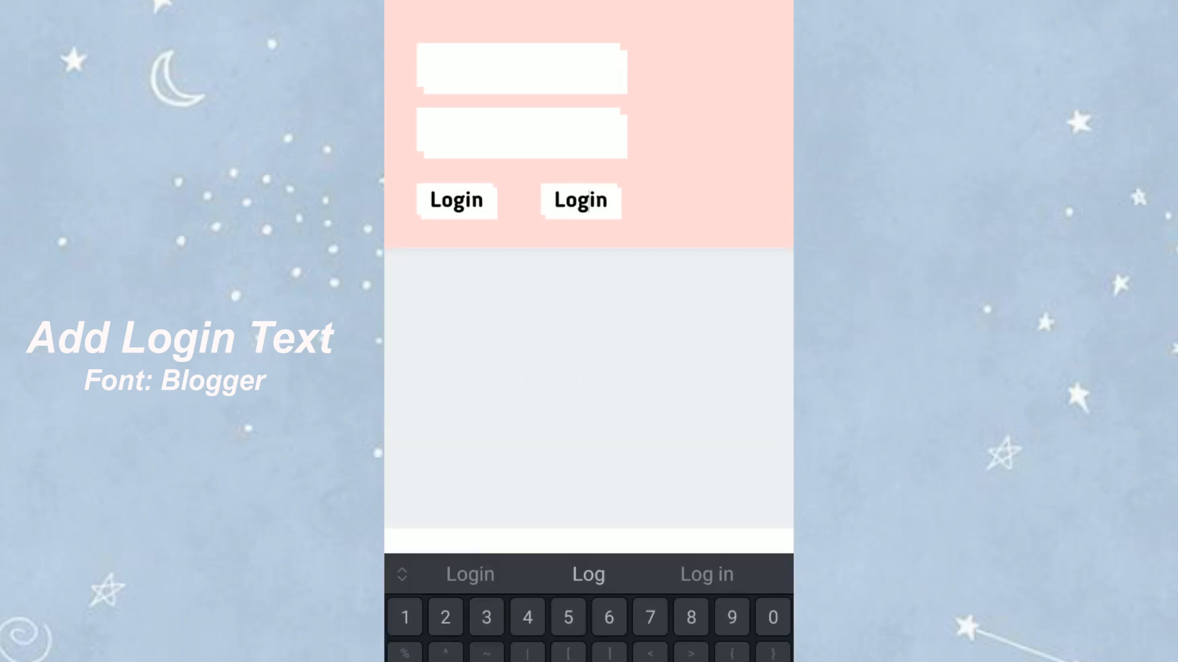
- Edit the duplicated label on the right box to read 'Cancel'
{"action": "left_click", "coordinate": [579, 200]}
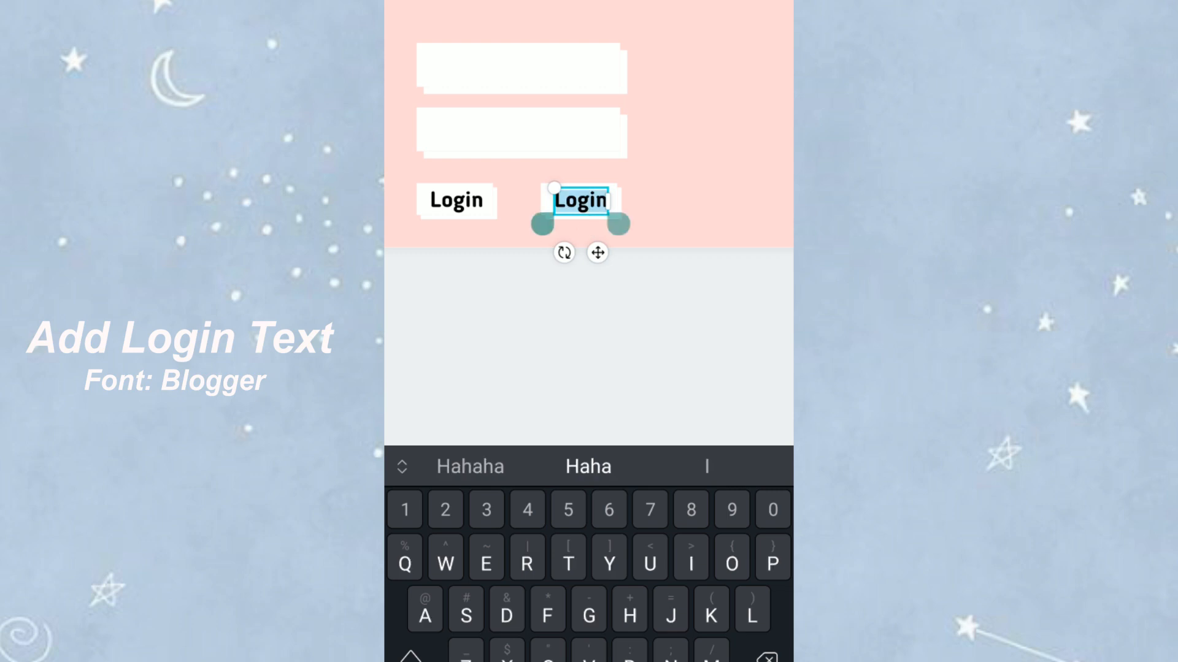
{"action": "type", "text": "Cancel"}
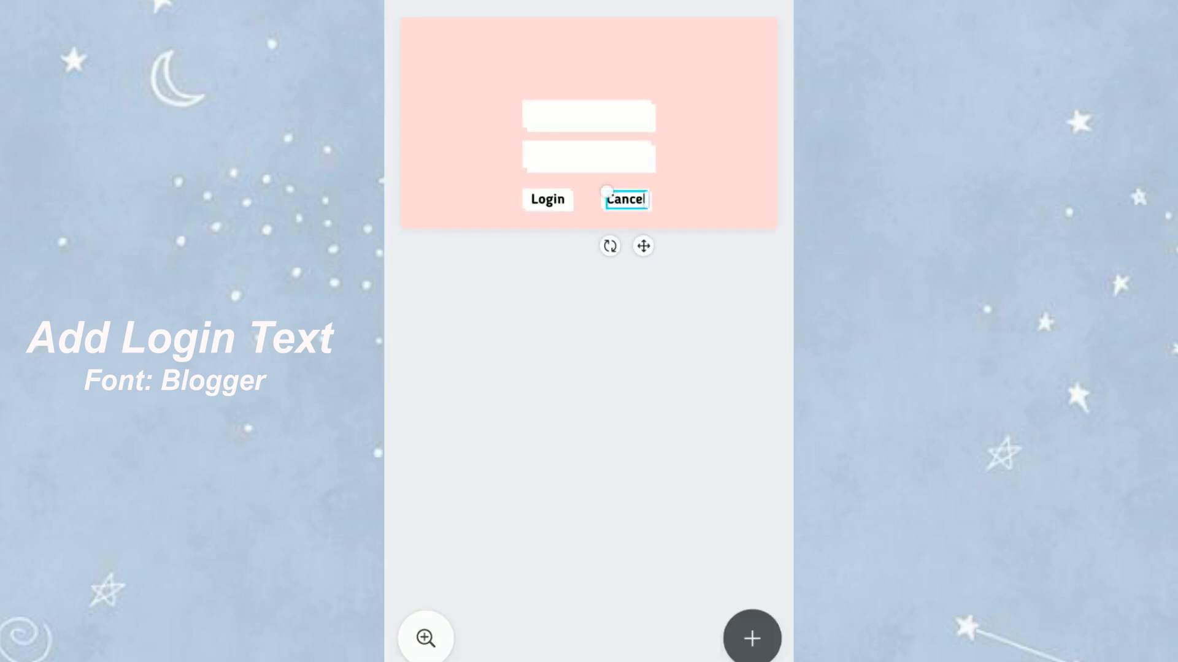
{"action": "left_click", "coordinate": [750, 638]}
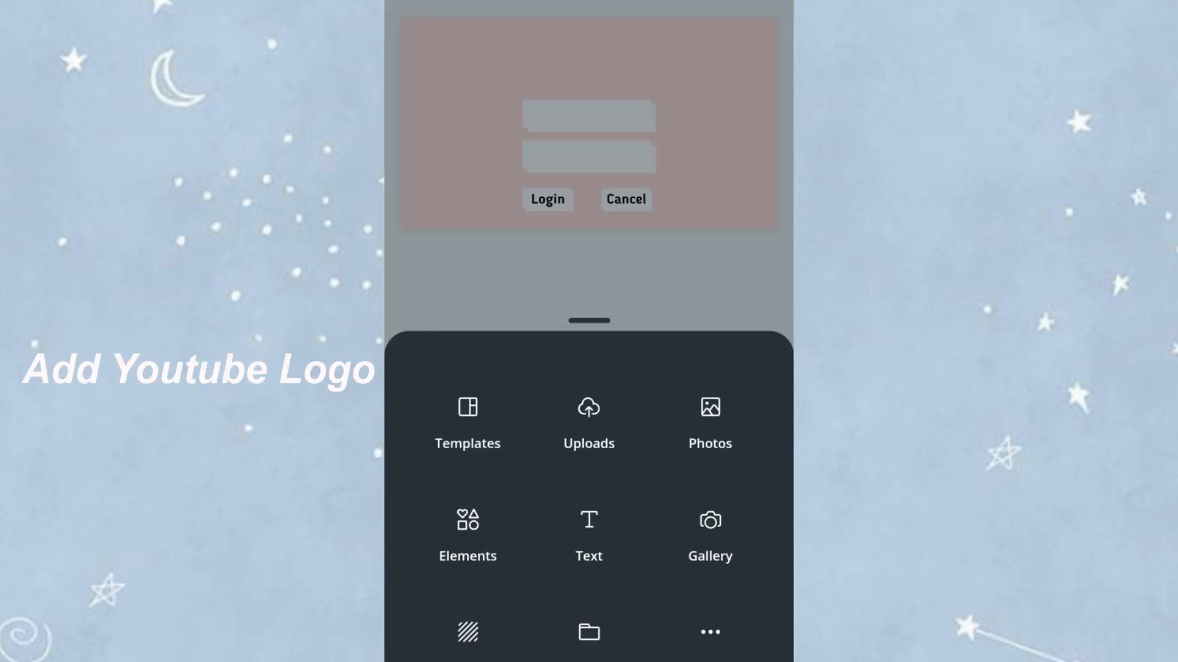
- Add a bold 'Youtube' subheading title at the top of the design
{"action": "left_click", "coordinate": [589, 527]}
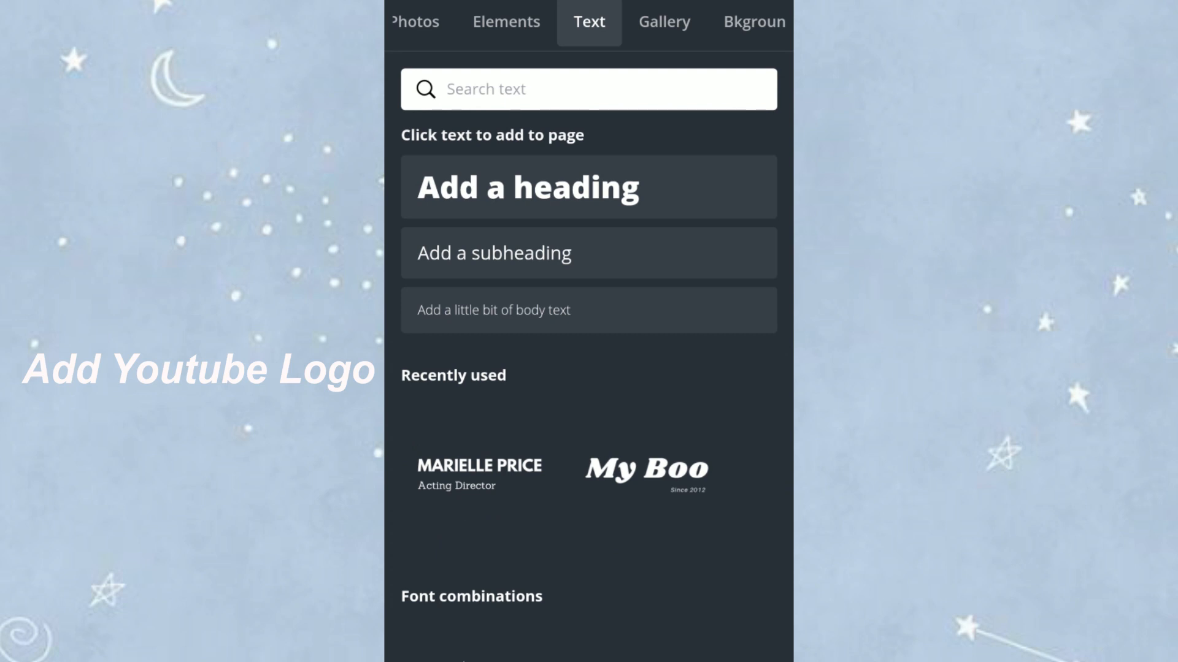
{"action": "left_click", "coordinate": [587, 253]}
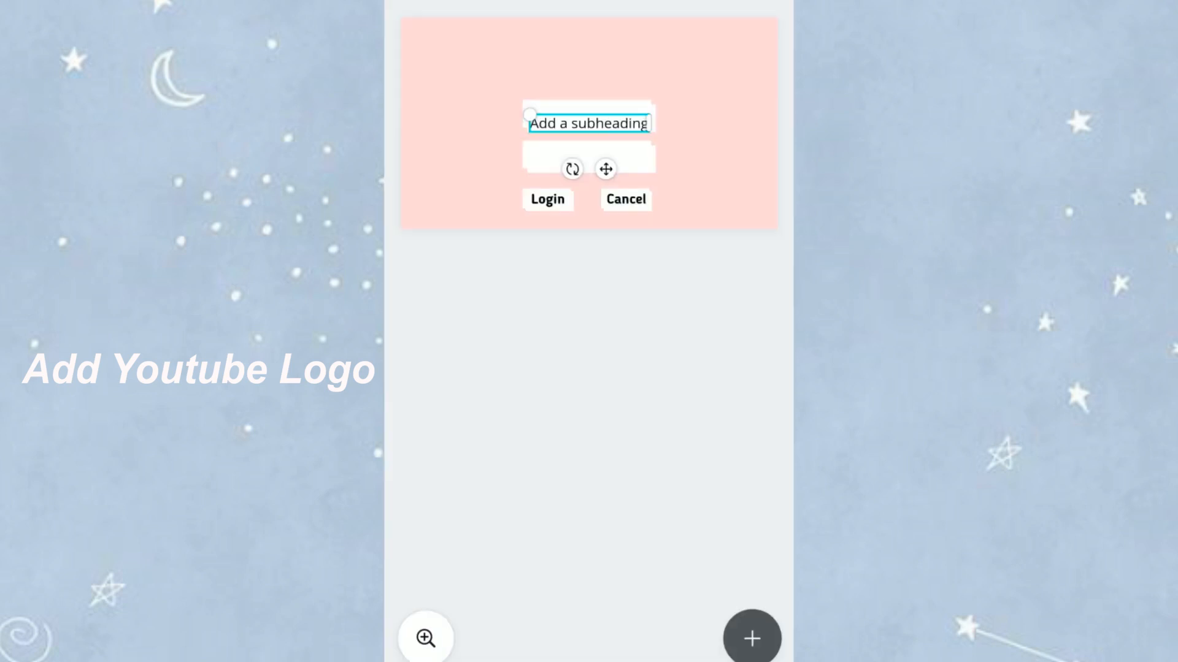
{"action": "type", "text": "Youtube"}
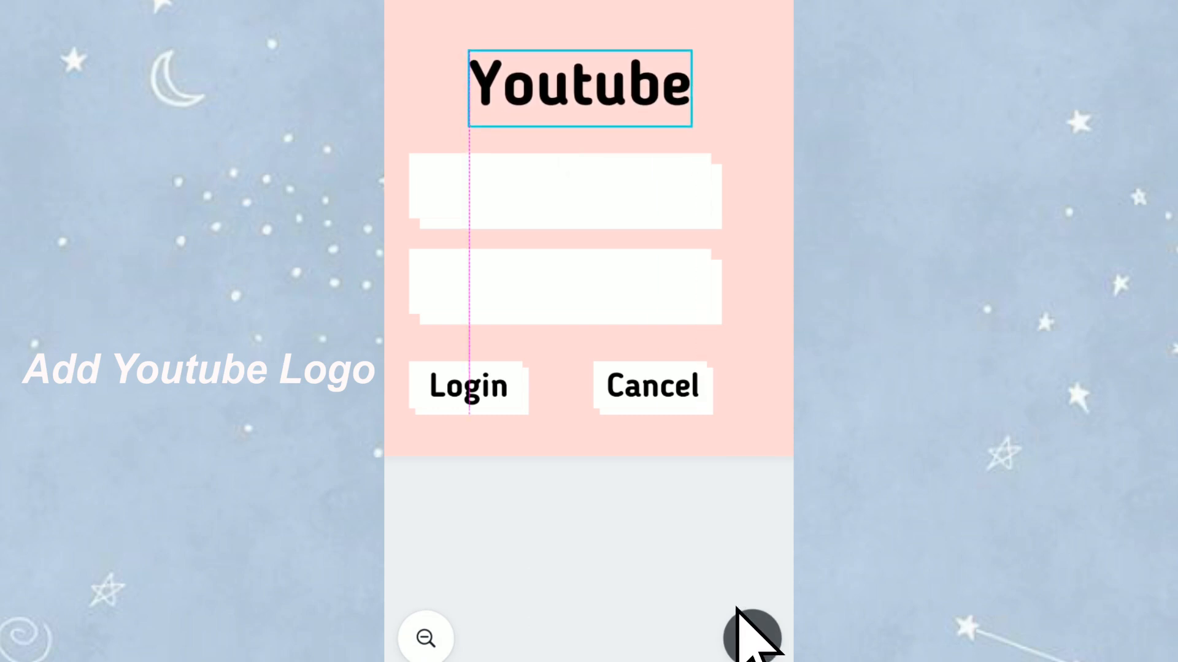
- Search the graphics for a YouTube play-button logo and place it by the title
{"action": "left_click", "coordinate": [751, 636]}
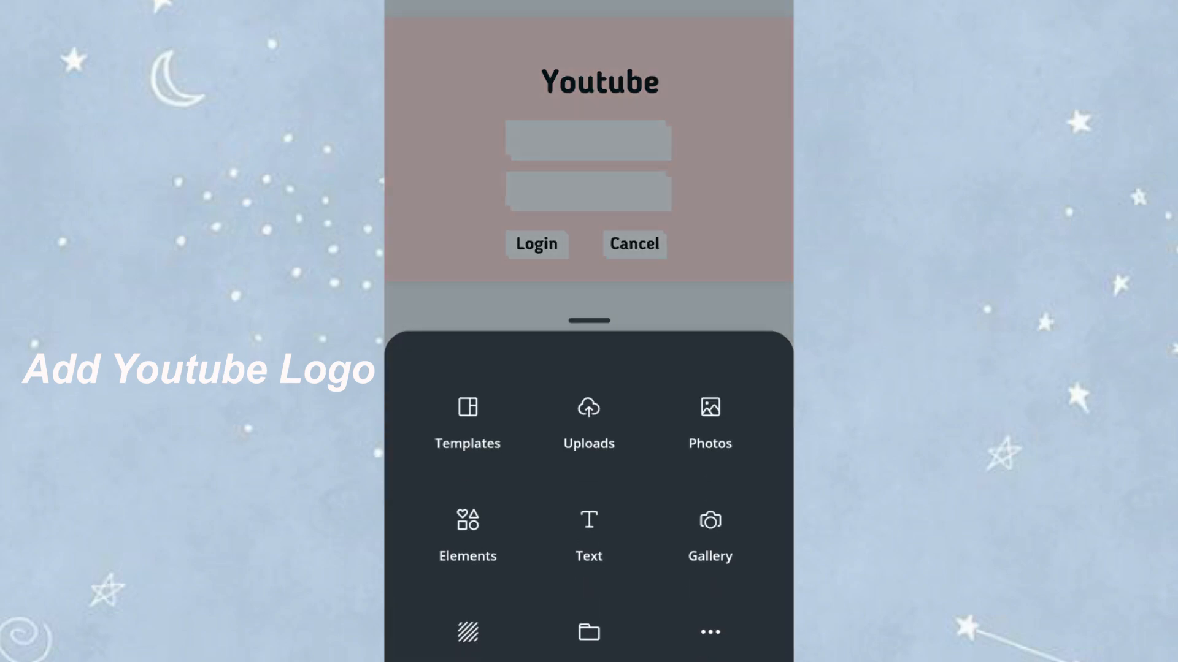
{"action": "left_click", "coordinate": [467, 535]}
{"action": "type", "text": "rectangle"}
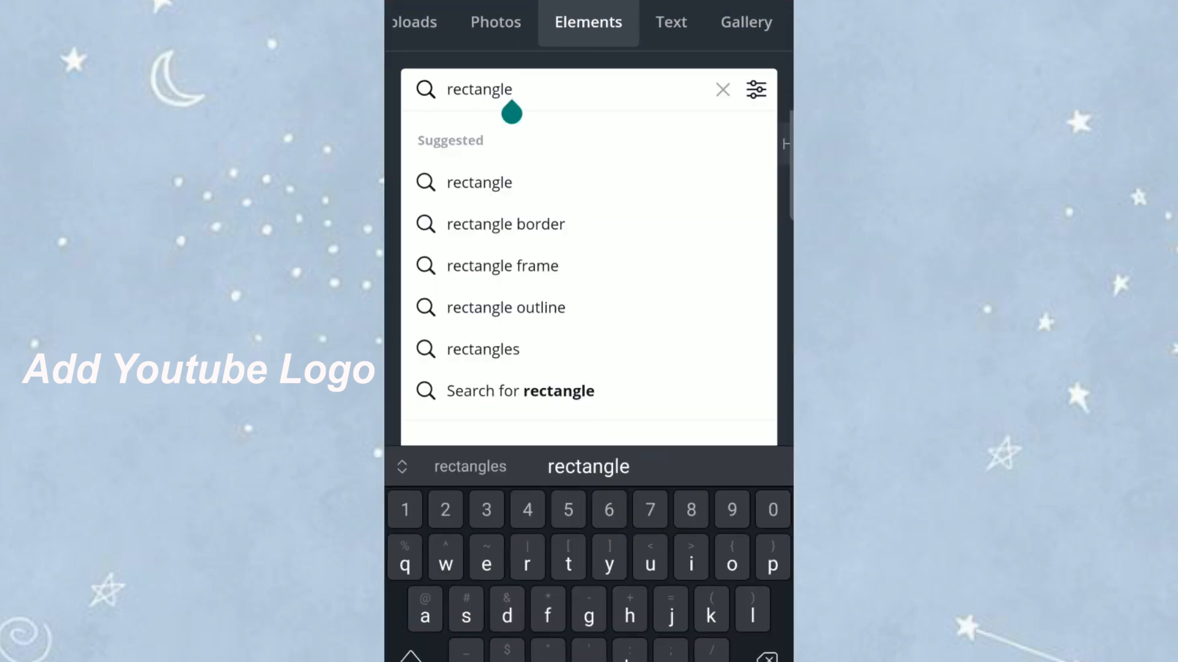
{"action": "type", "text": "Youtu"}
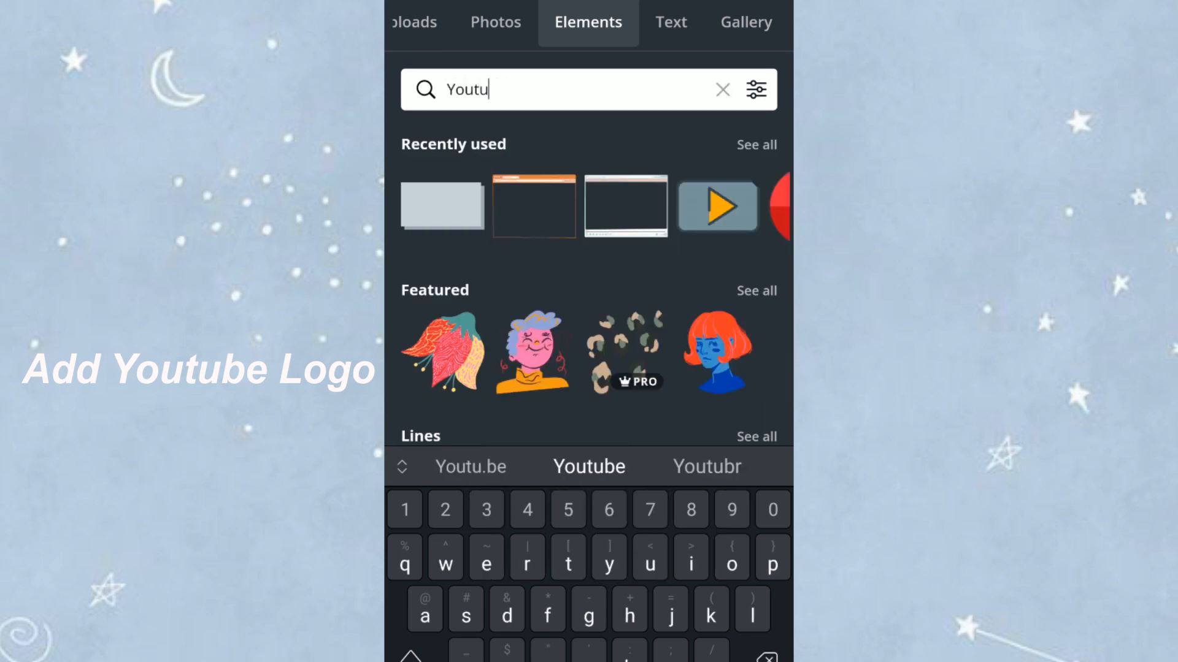
{"action": "left_click", "coordinate": [588, 467]}
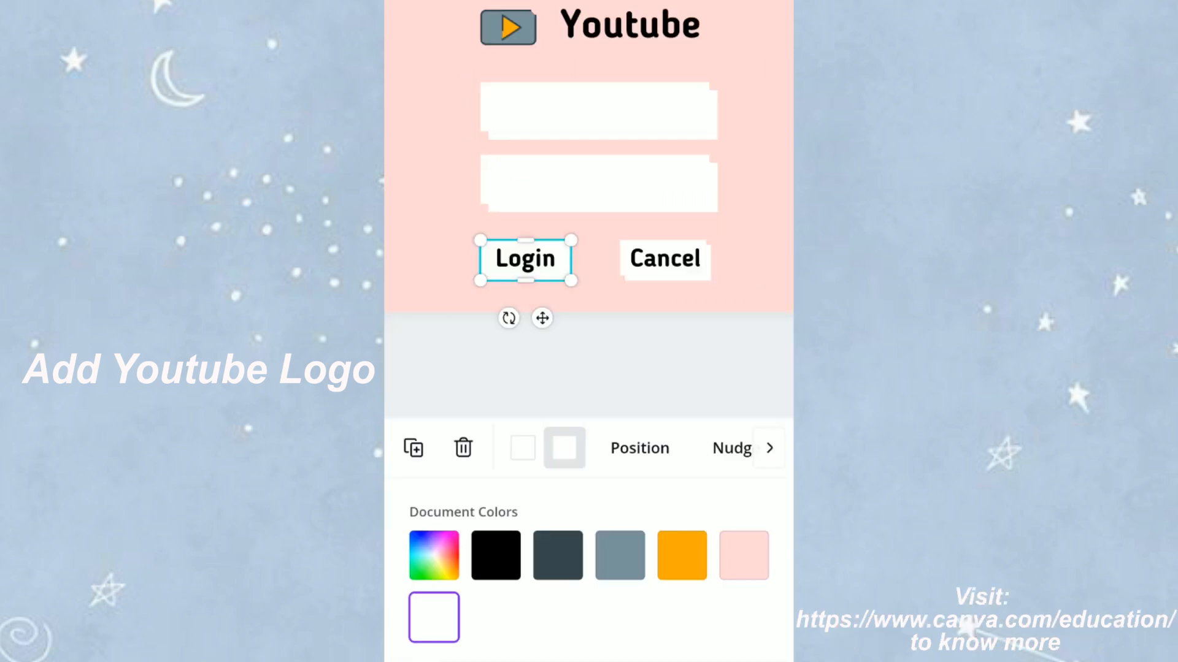
- Tint the Login and Cancel buttons with custom cream colour #FFE9CB
{"action": "left_click", "coordinate": [433, 617]}
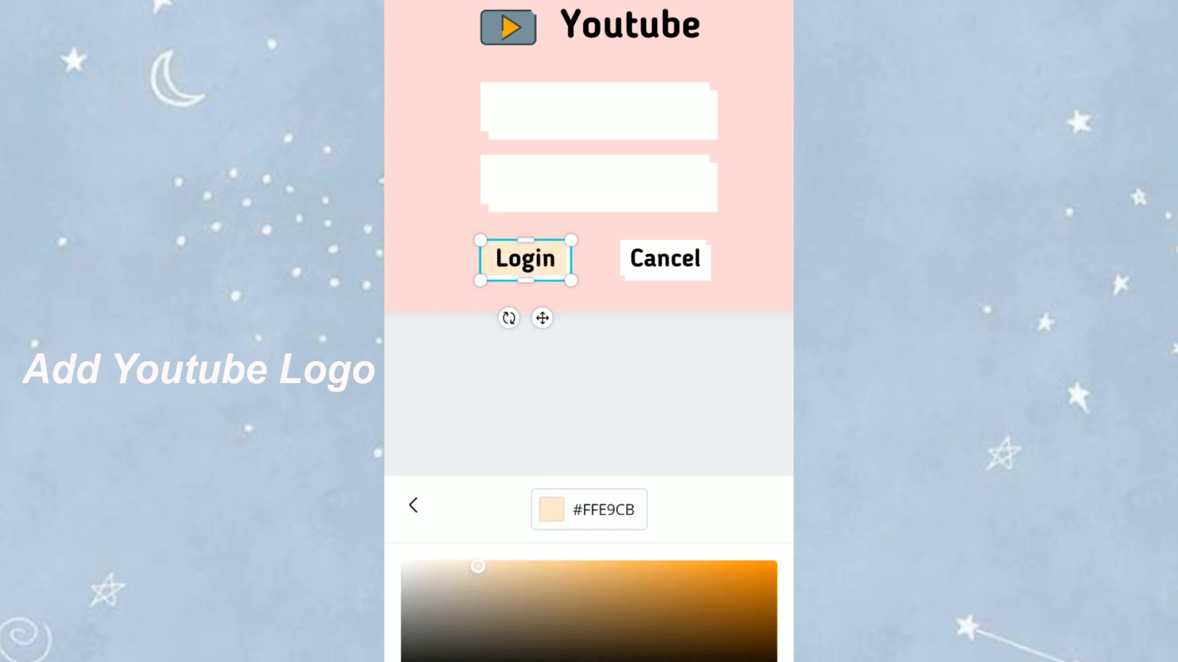
{"action": "left_click", "coordinate": [664, 260]}
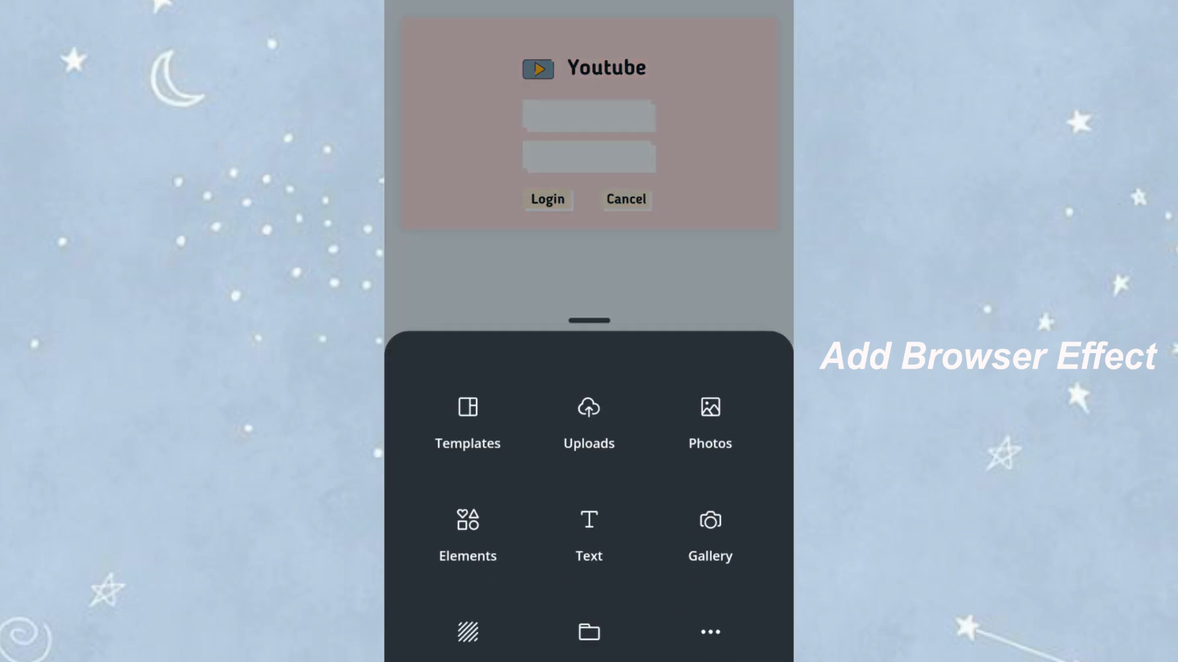
- Browse Elements for a retro browser-window frame to sit behind the login page
{"action": "left_click", "coordinate": [468, 535]}
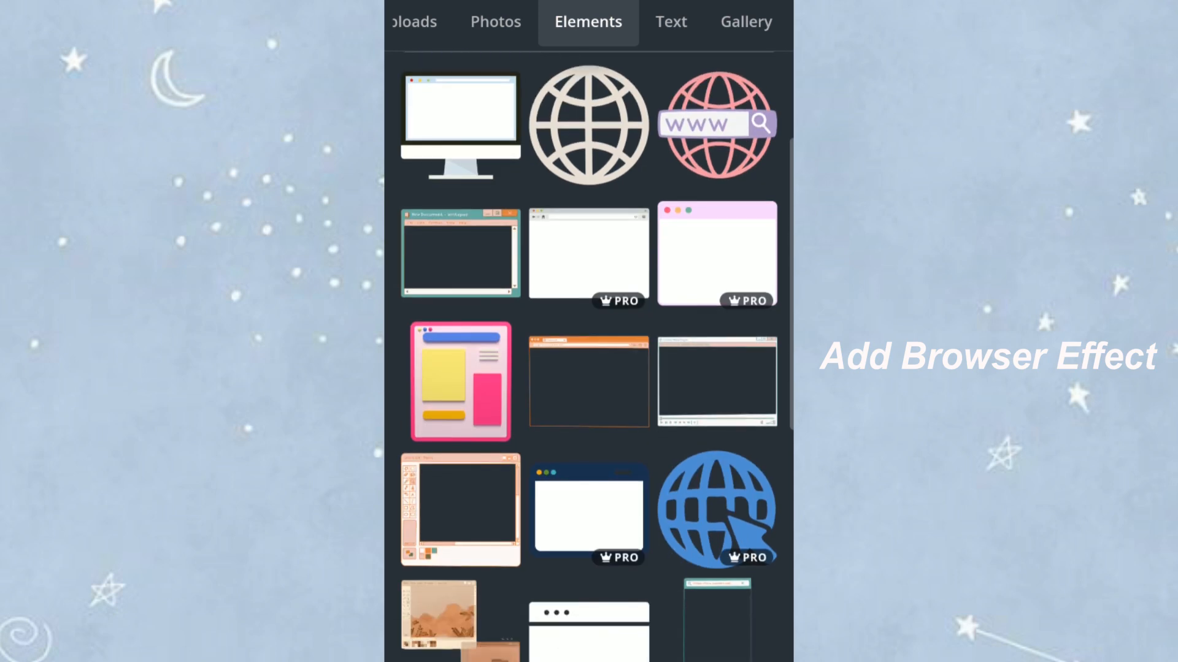
{"action": "scroll", "scroll_direction": "down", "scroll_amount": 3}
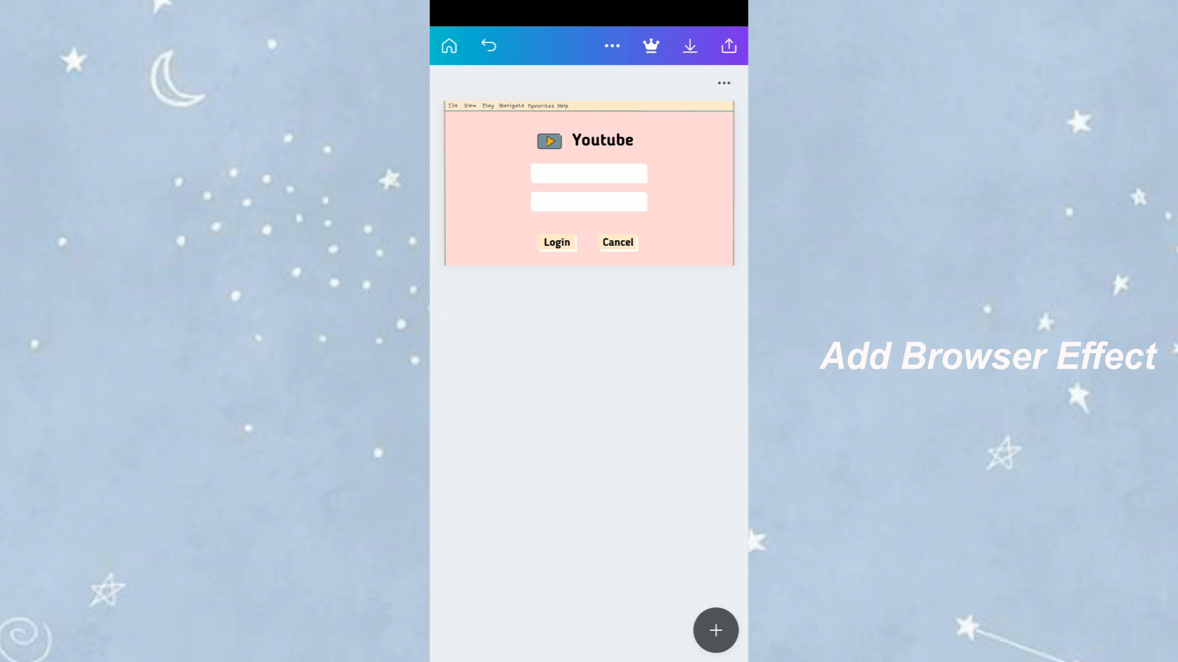
- Download the finished design to the device and dismiss the confirmation
{"action": "left_click", "coordinate": [687, 45]}
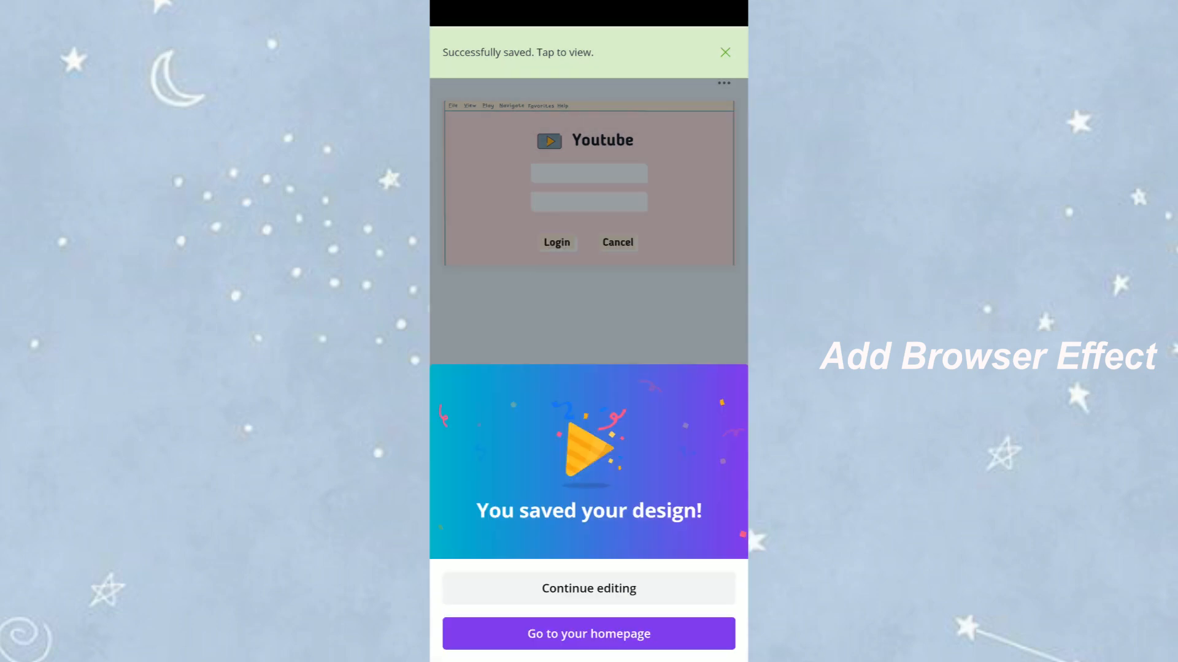
{"action": "left_click", "coordinate": [588, 633]}
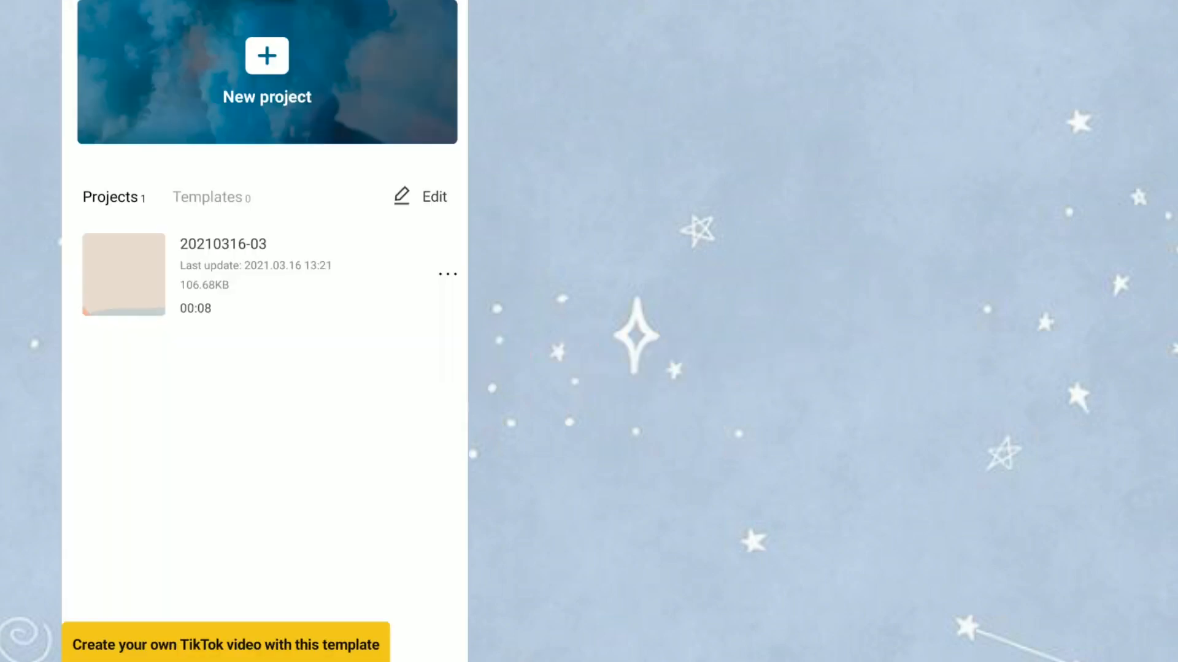
- Add username text 'iamjoyceuy' sized to the field with a typing entrance animation
{"action": "left_click", "coordinate": [266, 72]}
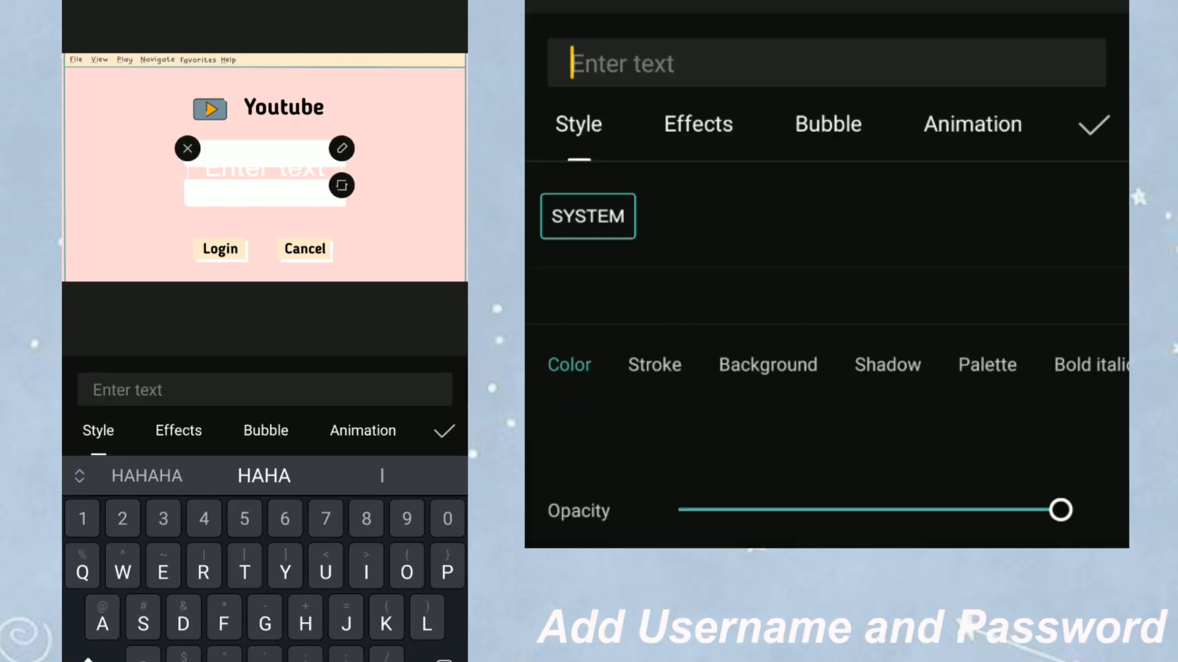
{"action": "type", "text": "iamjoyceuy"}
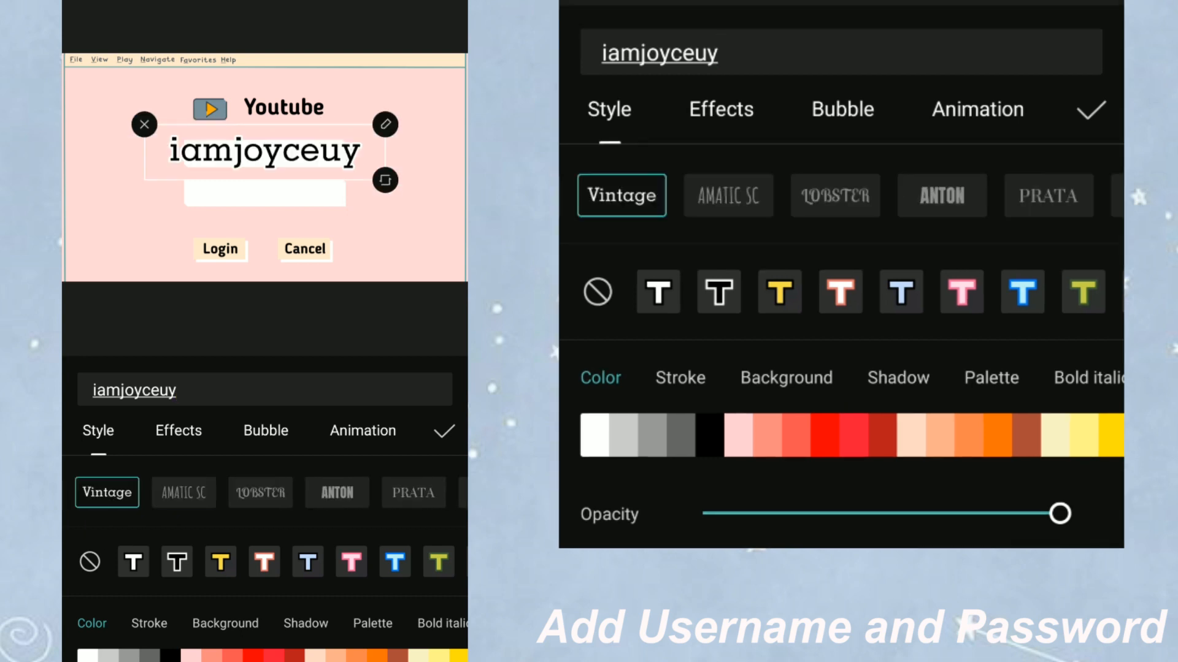
{"action": "scroll", "scroll_direction": "left", "scroll_amount": 3}
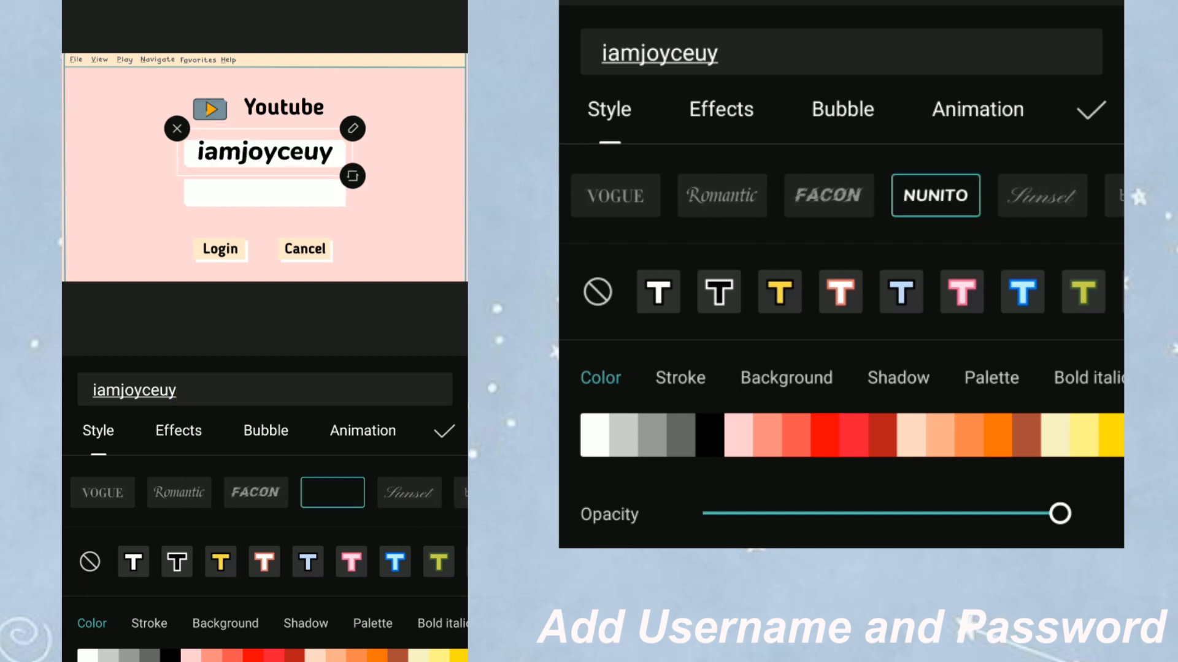
{"action": "left_click", "coordinate": [332, 492]}
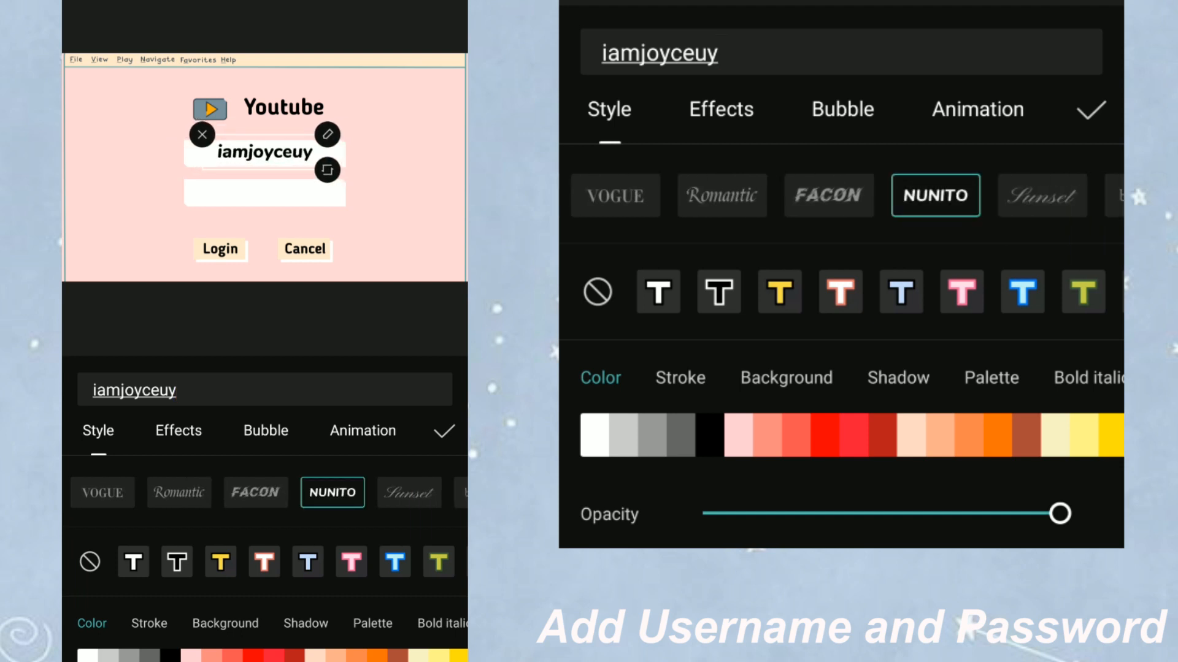
{"action": "left_click", "coordinate": [978, 109]}
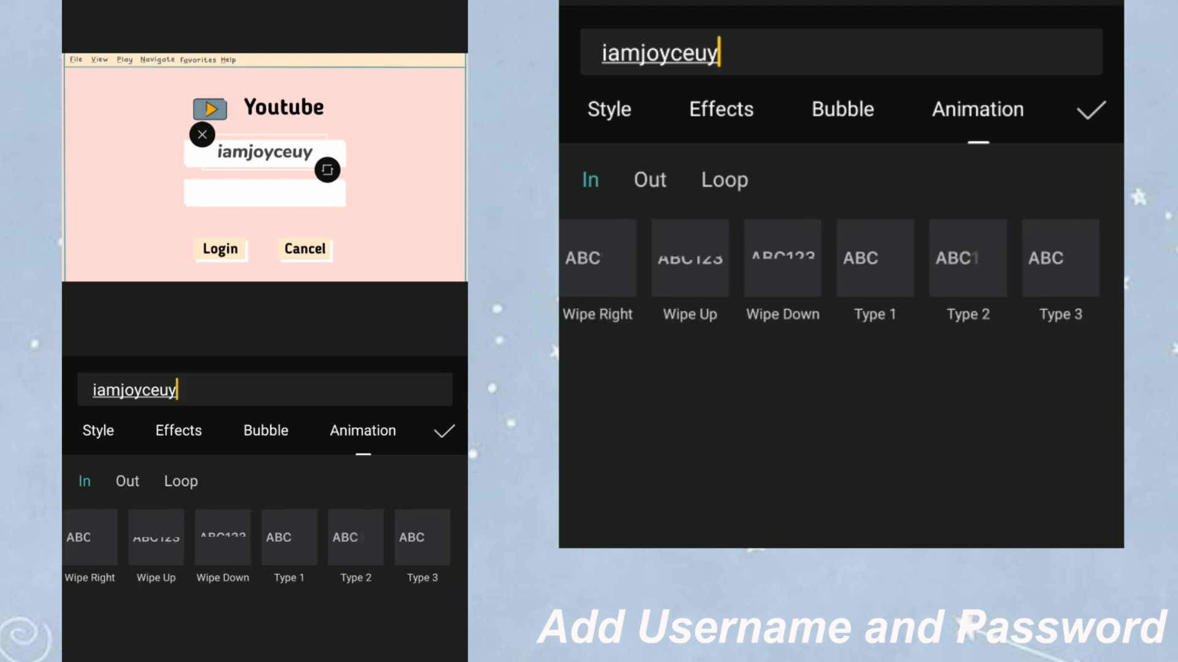
{"action": "left_click", "coordinate": [874, 257]}
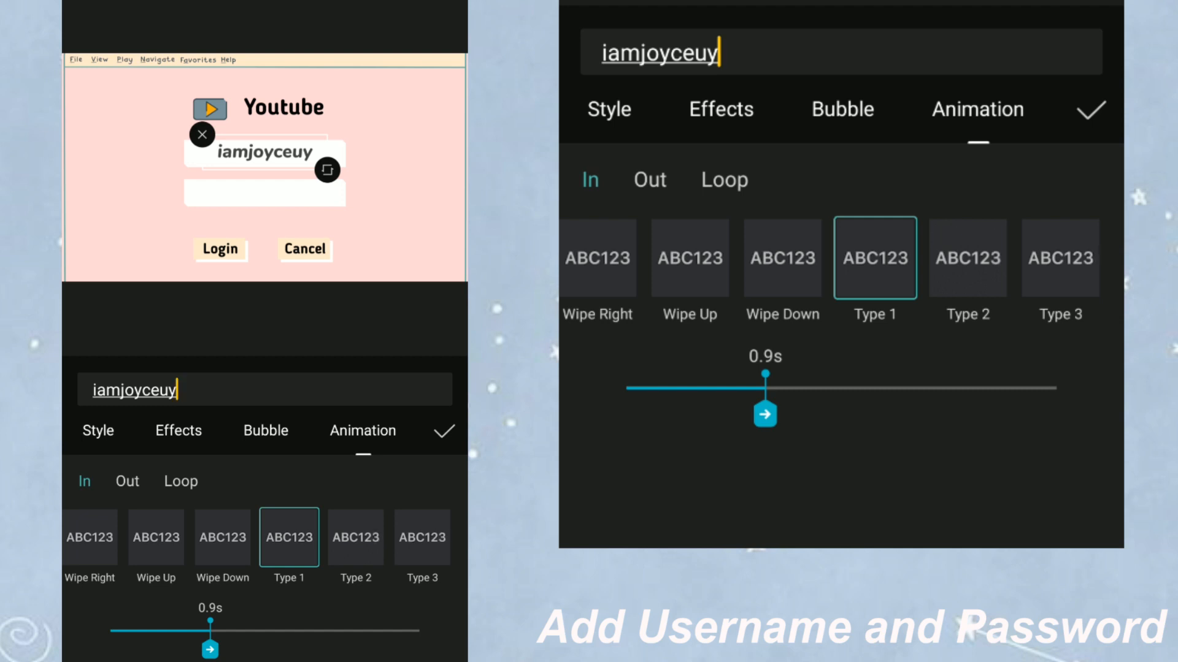
{"action": "left_click", "coordinate": [443, 431]}
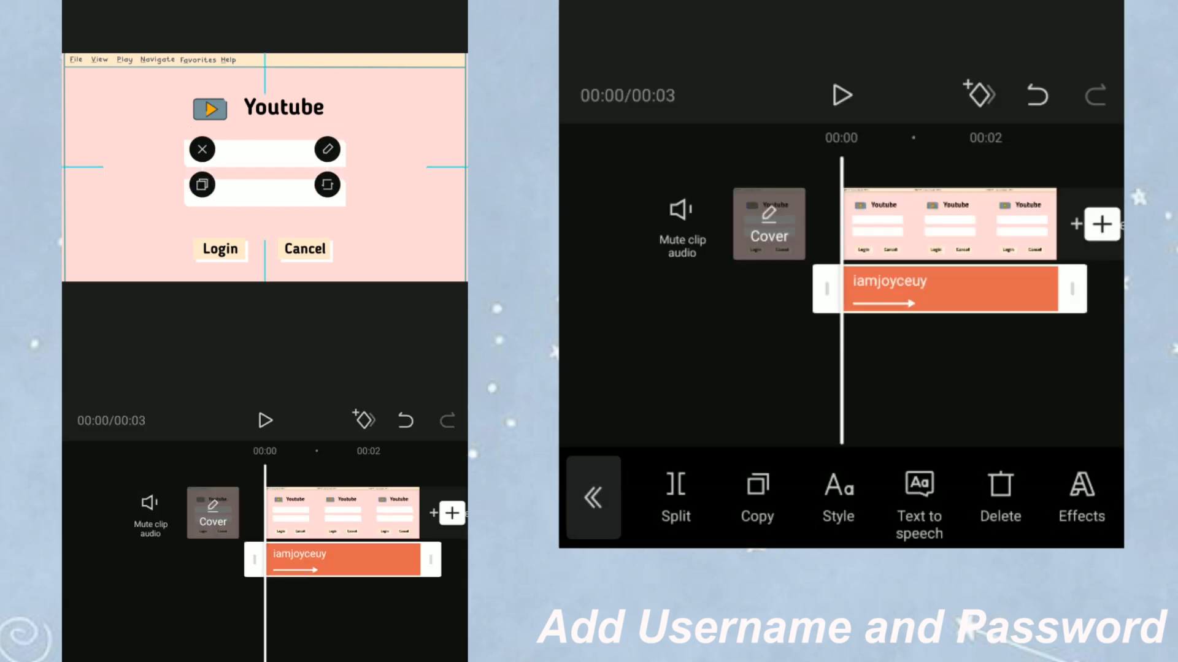
- Add a masked asterisk password text layer with the same typing animation
{"action": "left_click", "coordinate": [592, 497]}
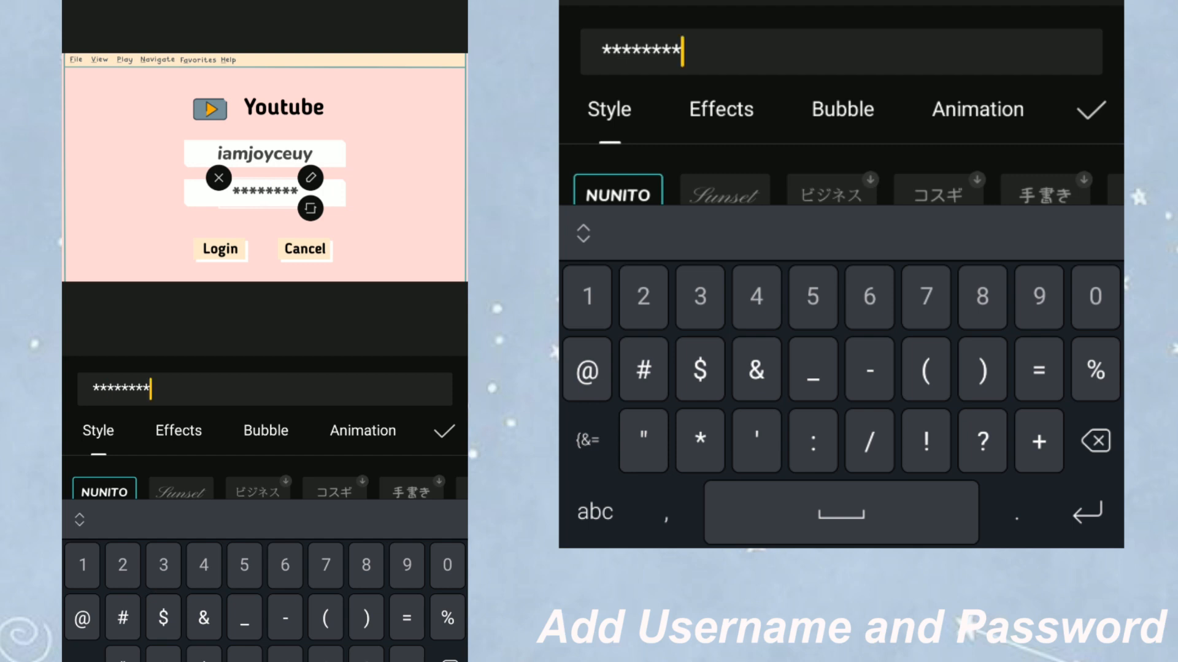
{"action": "left_click", "coordinate": [976, 110]}
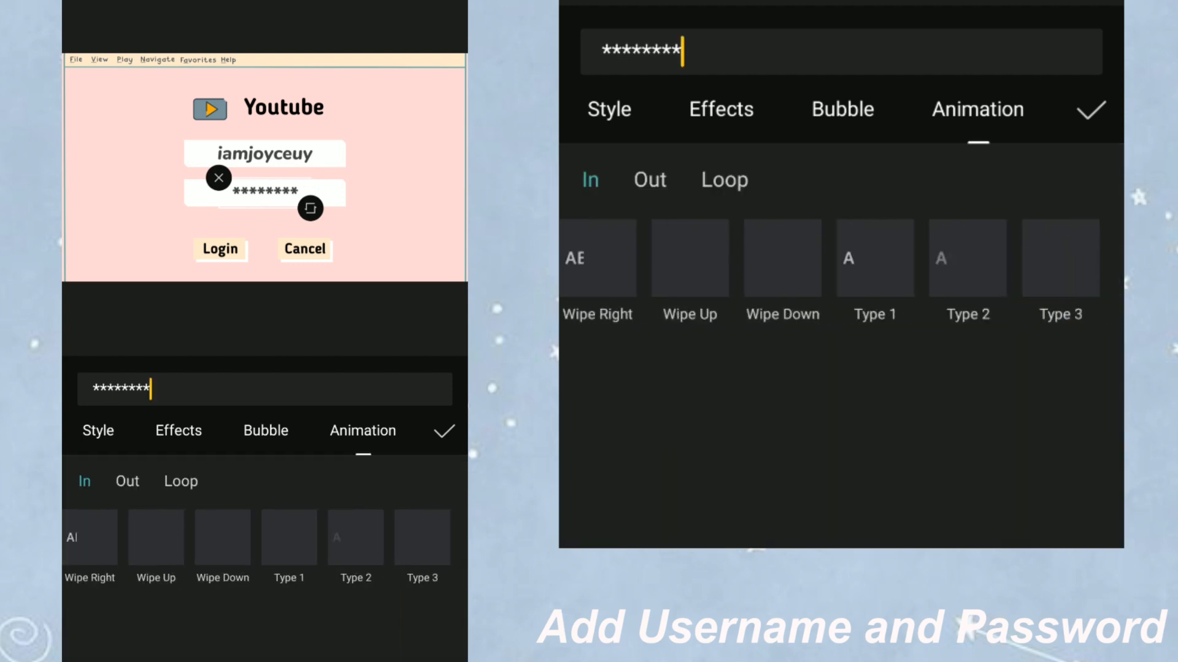
{"action": "left_click", "coordinate": [874, 258]}
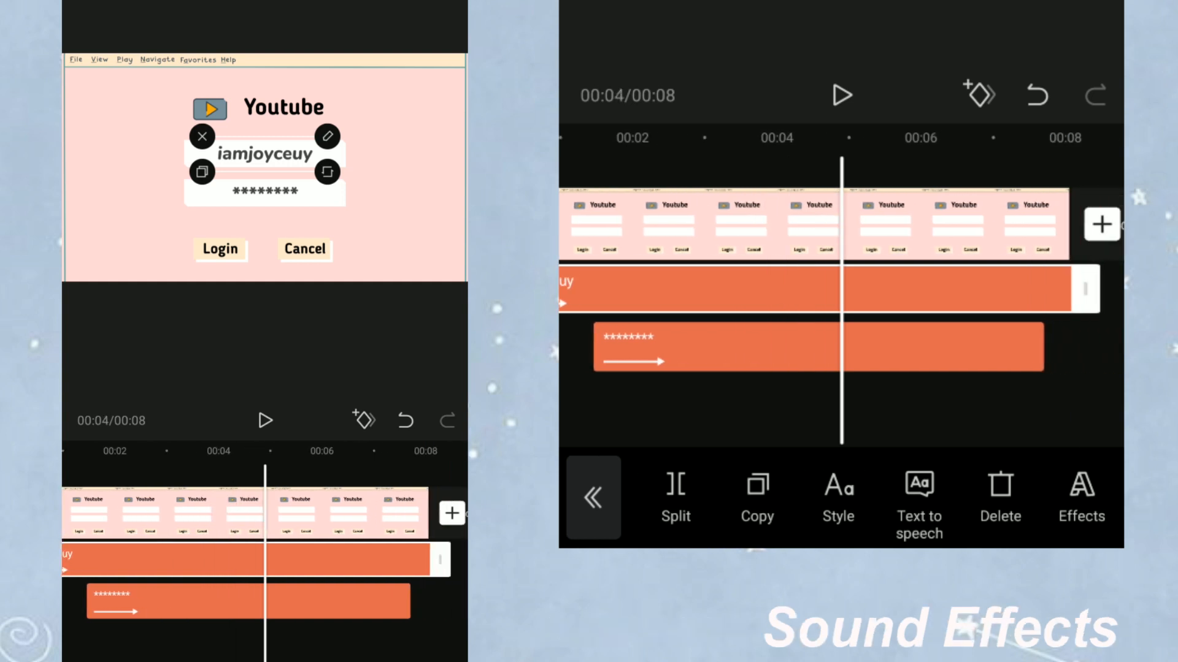
- Add the Keyboard 2 sound effect from the Mechanical category to the timeline
{"action": "left_click", "coordinate": [842, 96]}
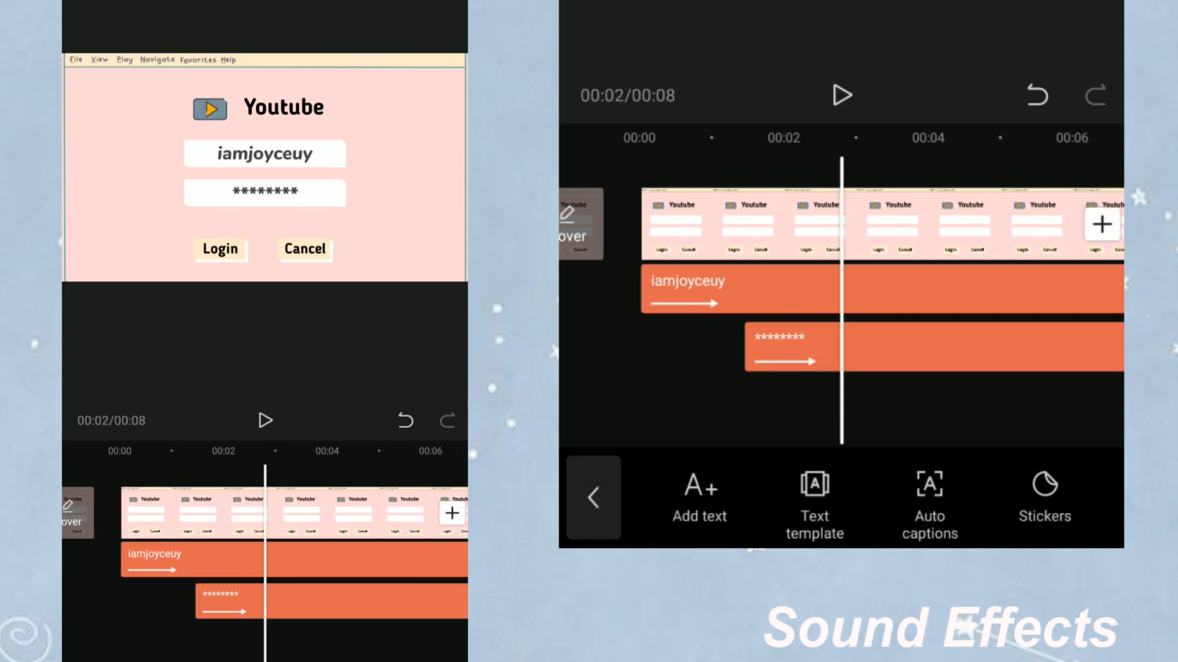
{"action": "left_click", "coordinate": [592, 497]}
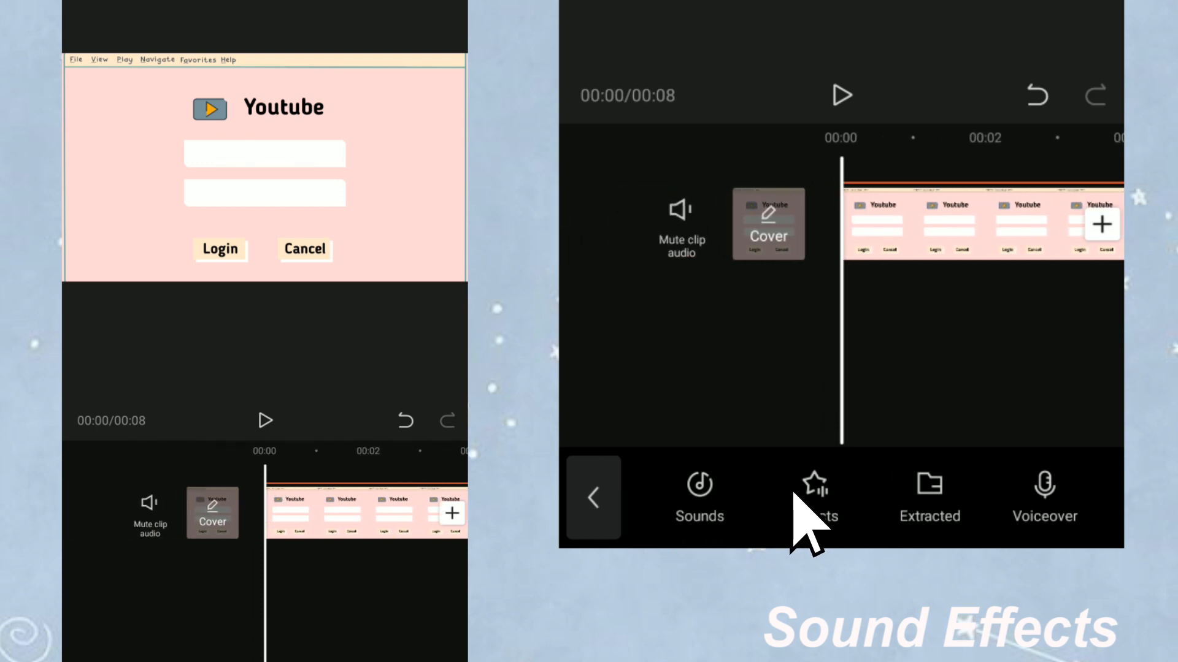
{"action": "left_click", "coordinate": [814, 495]}
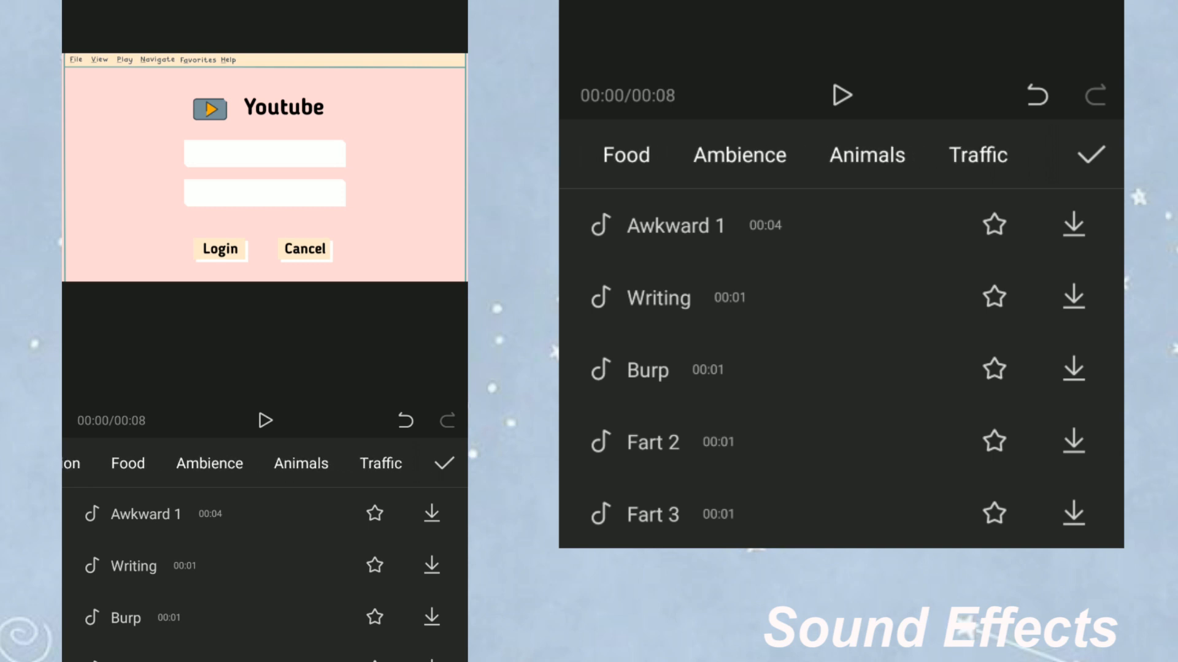
{"action": "scroll", "scroll_direction": "right", "scroll_amount": 3}
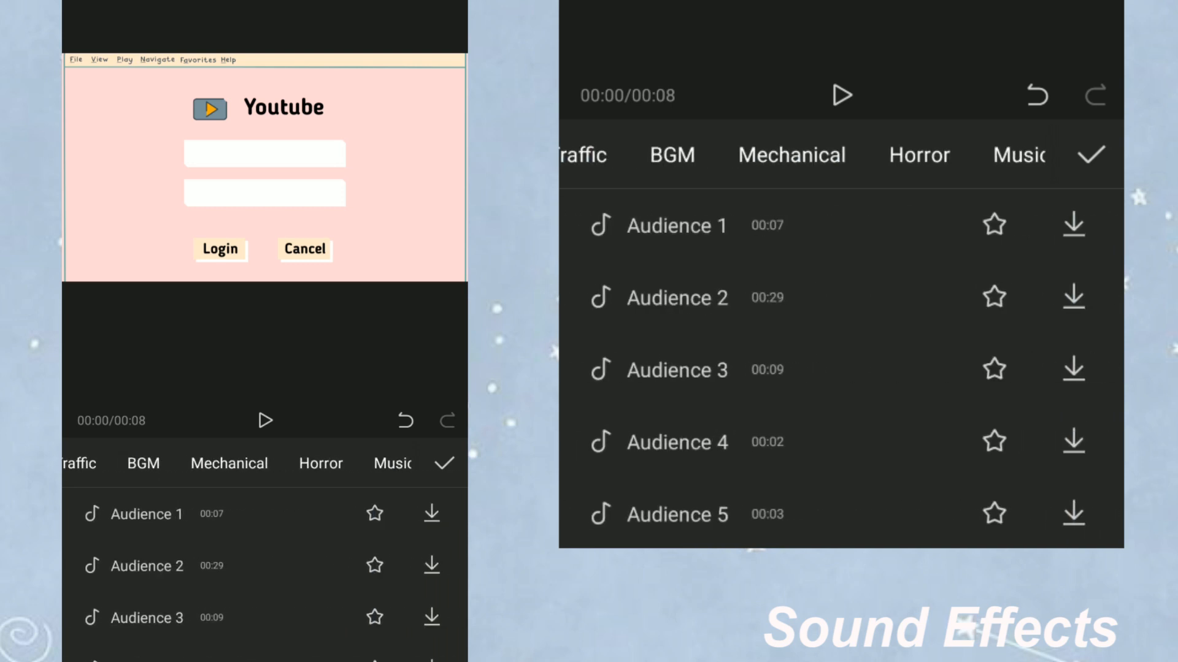
{"action": "left_click", "coordinate": [801, 155]}
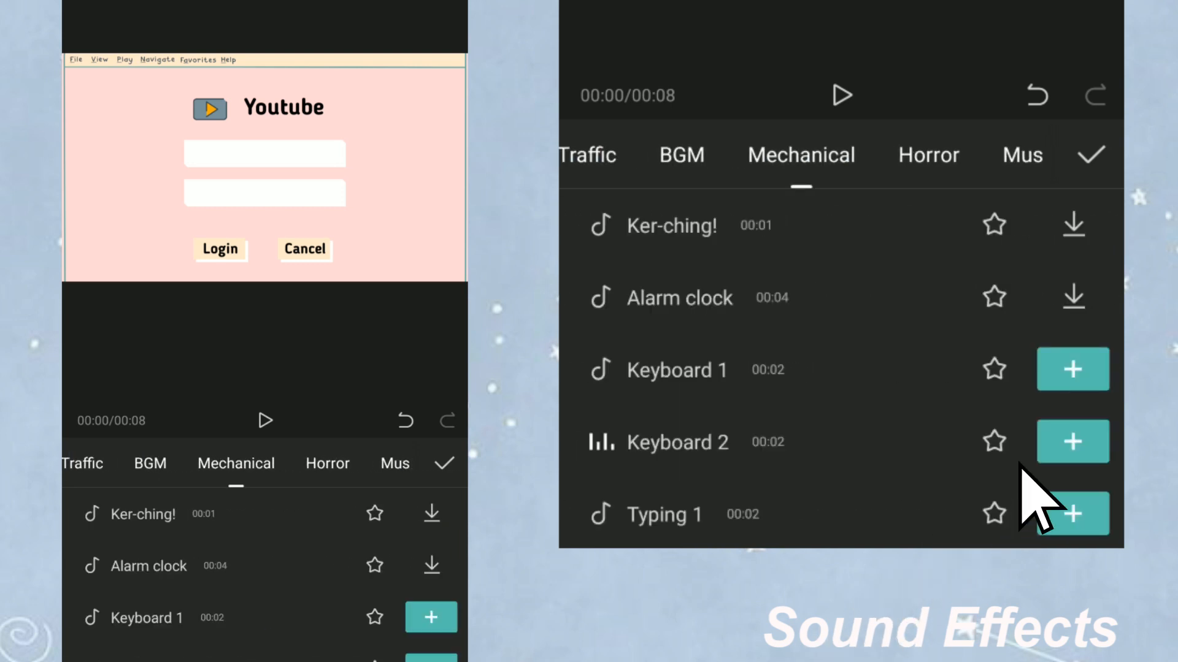
{"action": "left_click", "coordinate": [1072, 440]}
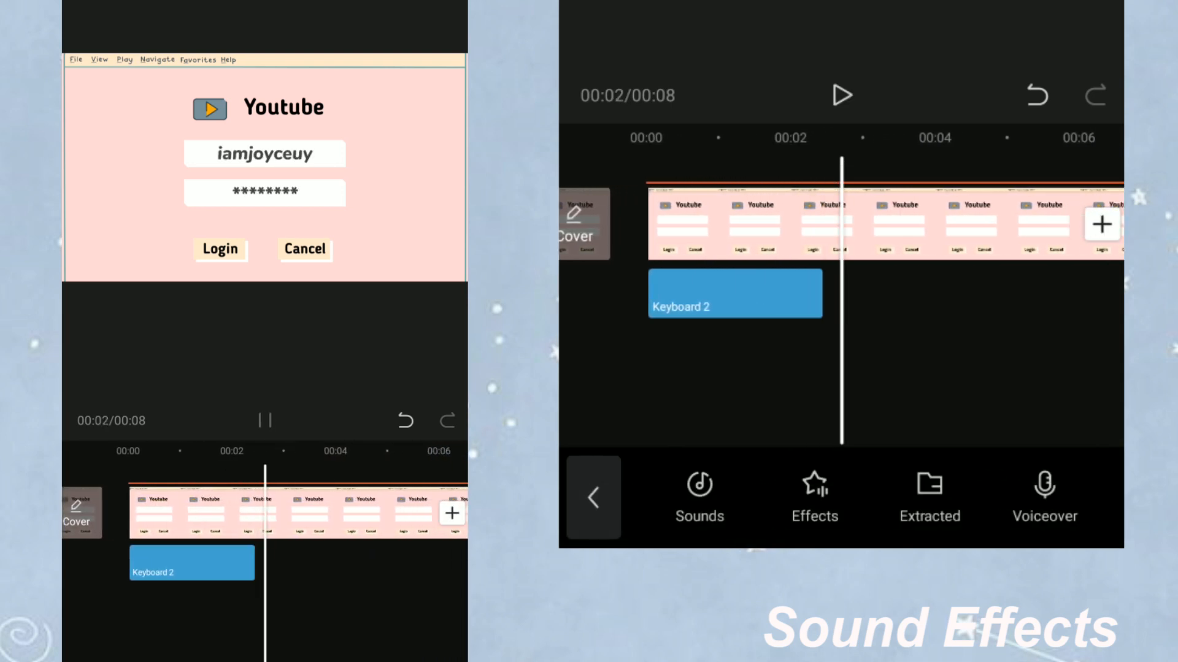
- Split the Keyboard 2 clip at the playhead and play back the typing intro
{"action": "left_click", "coordinate": [735, 293]}
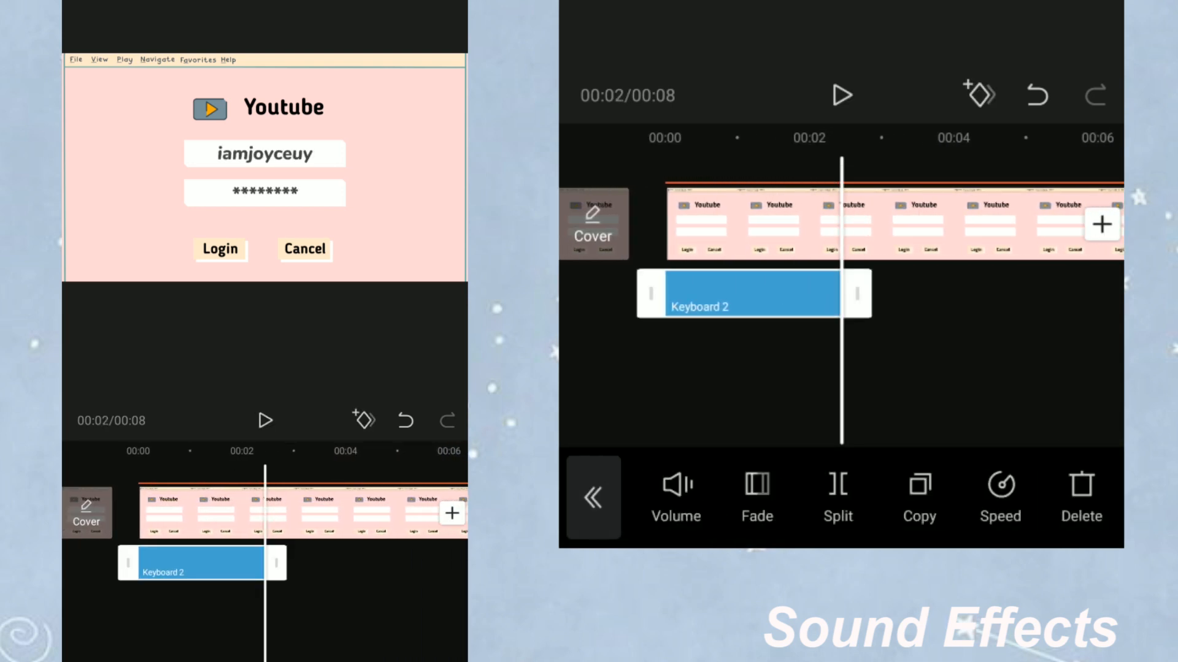
{"action": "left_click", "coordinate": [593, 497]}
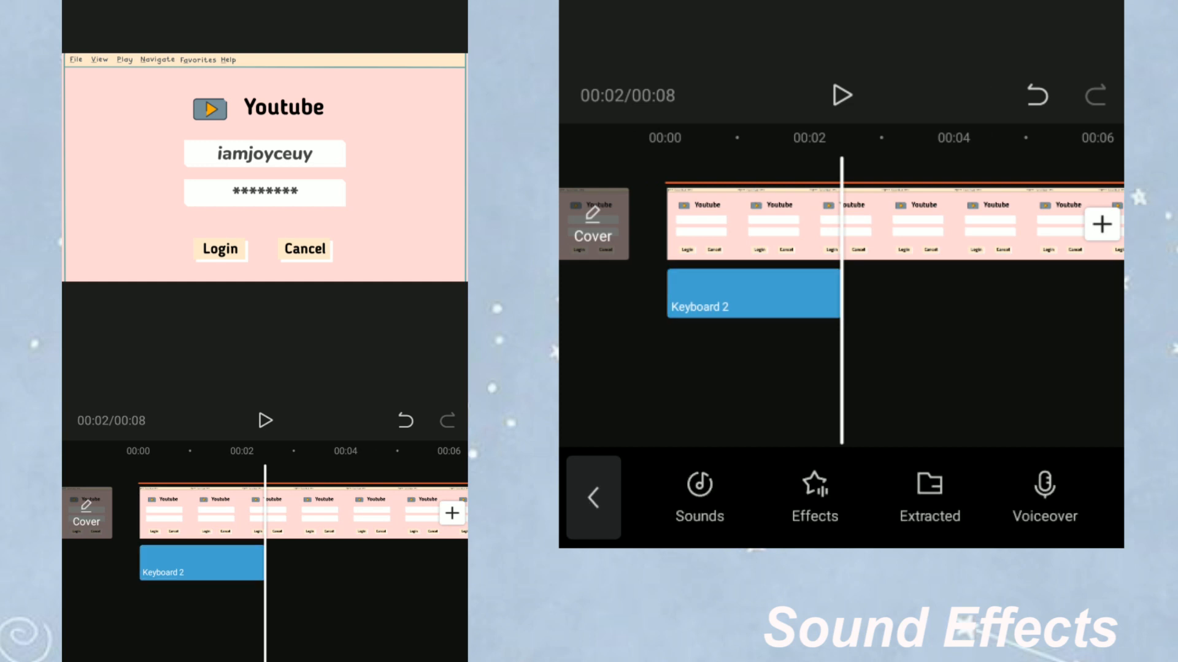
{"action": "left_click", "coordinate": [752, 294]}
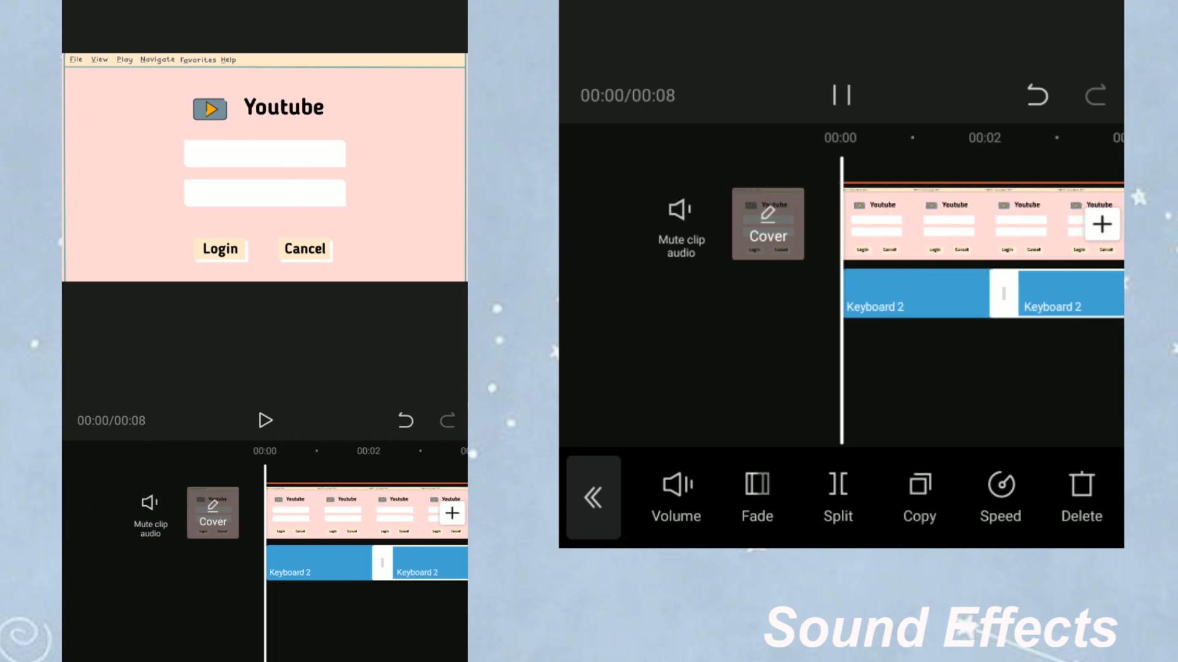
{"action": "left_click", "coordinate": [265, 420]}
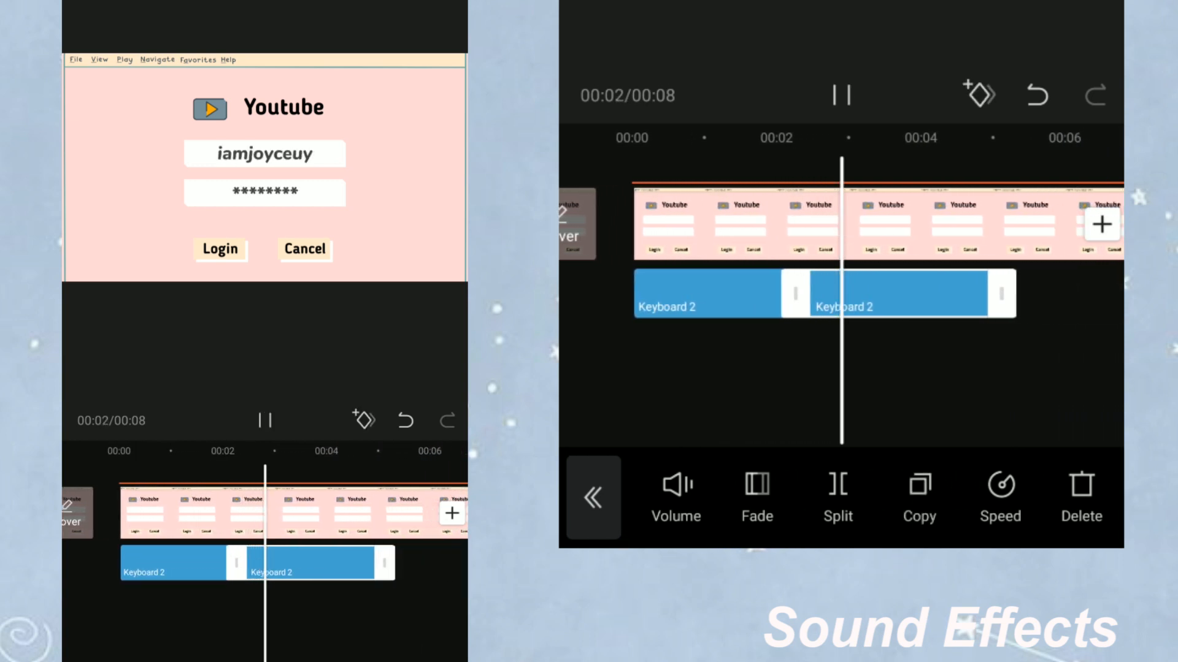
{"action": "left_click", "coordinate": [842, 95]}
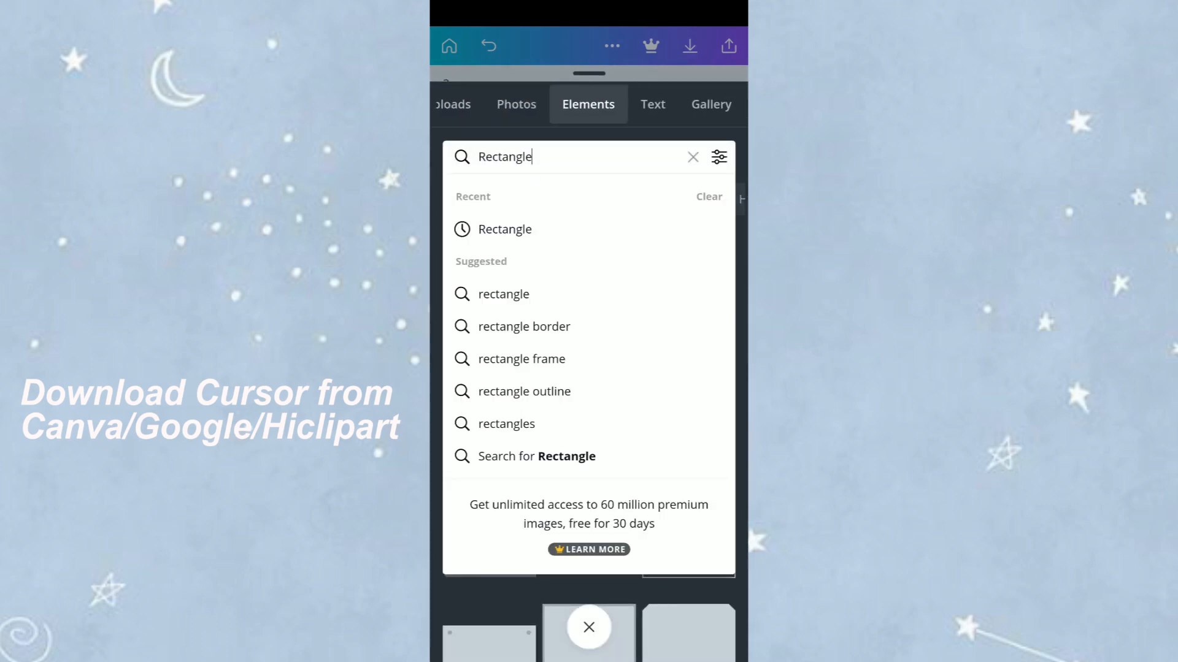
- Search Elements for 'Cursor', pick an arrow cursor on the green page and save it
{"action": "left_click", "coordinate": [692, 157]}
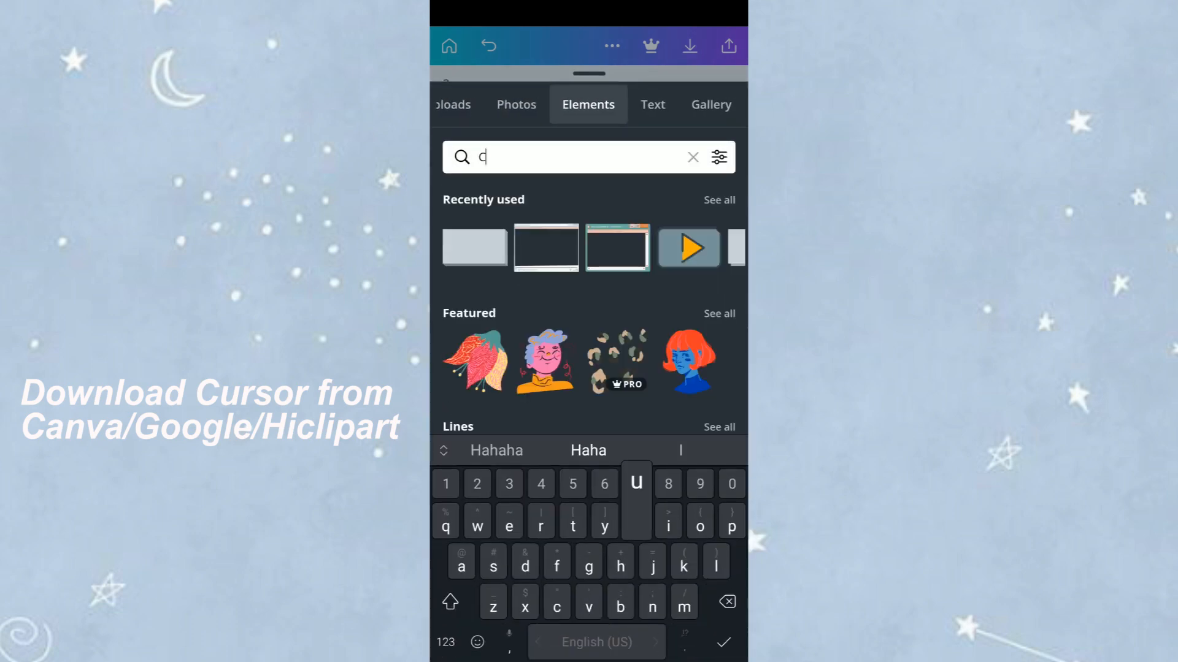
{"action": "type", "text": "ursor"}
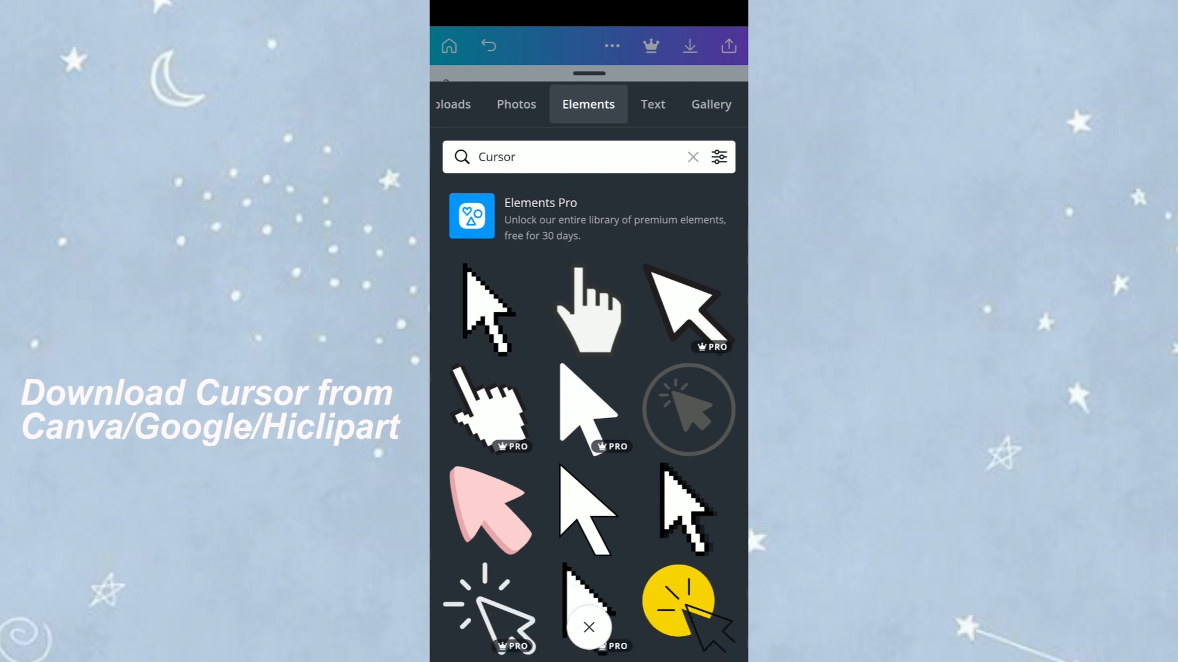
{"action": "scroll", "scroll_direction": "down", "scroll_amount": 3}
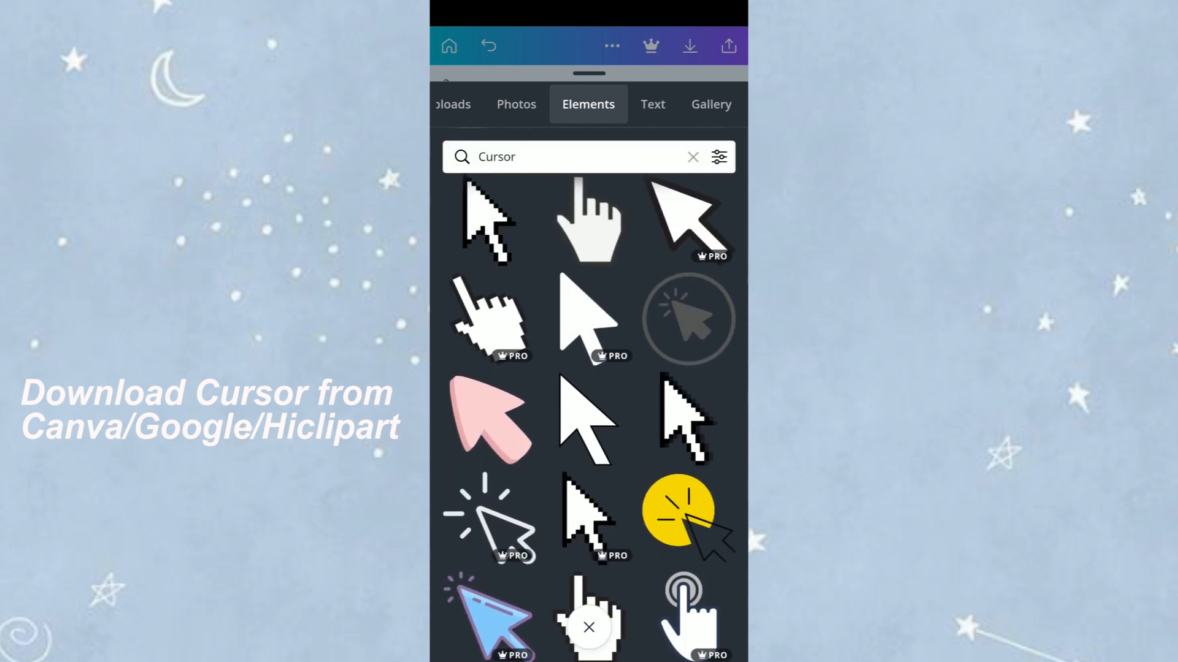
{"action": "scroll", "scroll_direction": "down", "scroll_amount": 3}
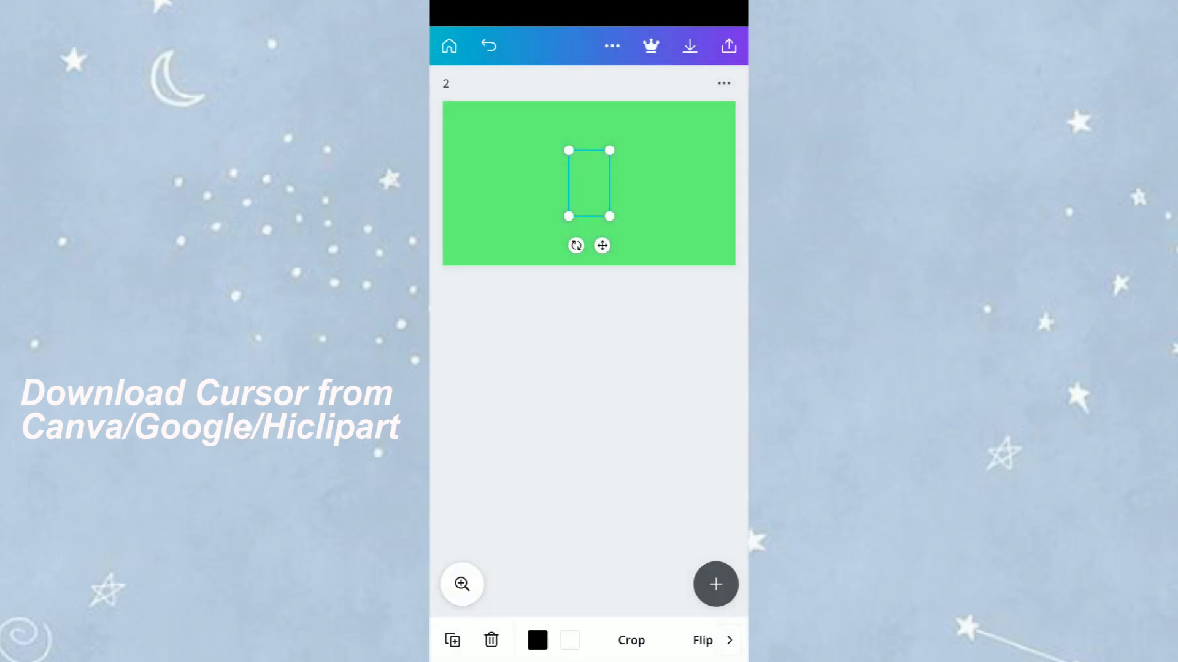
{"action": "left_click", "coordinate": [688, 46]}
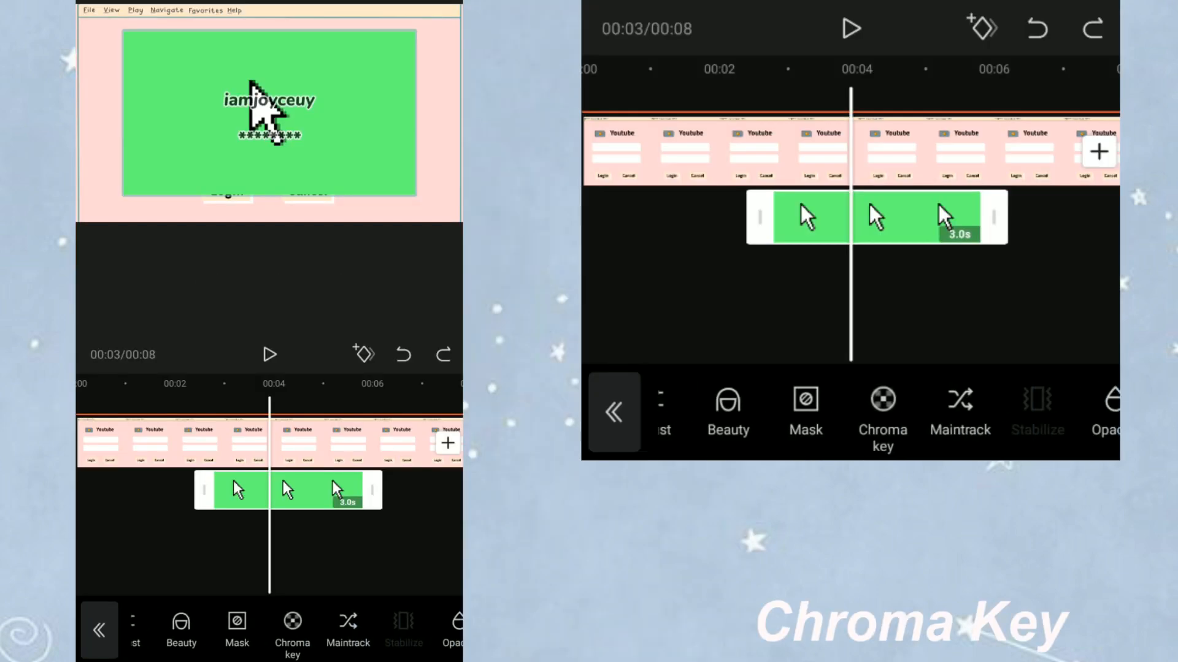
- Key out the green background of the cursor overlay with Chroma key
{"action": "left_click", "coordinate": [292, 630]}
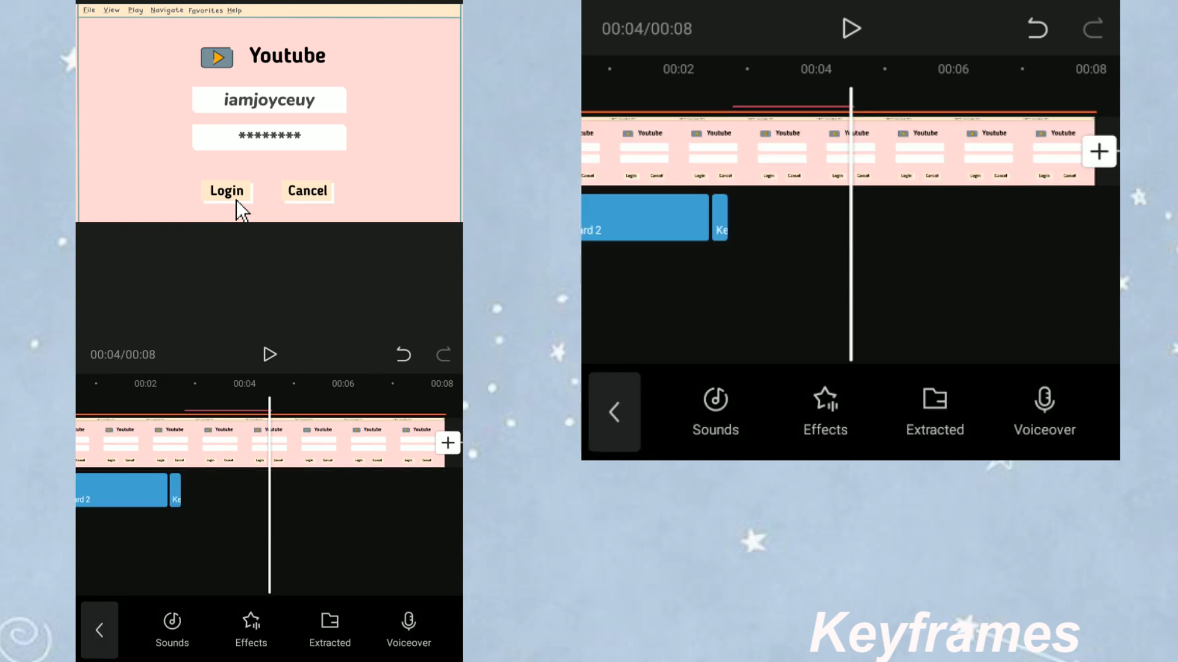
- Add the Mechanical mouse-click sound at 00:04 where the cursor clicks Login, and preview
{"action": "left_click", "coordinate": [172, 629]}
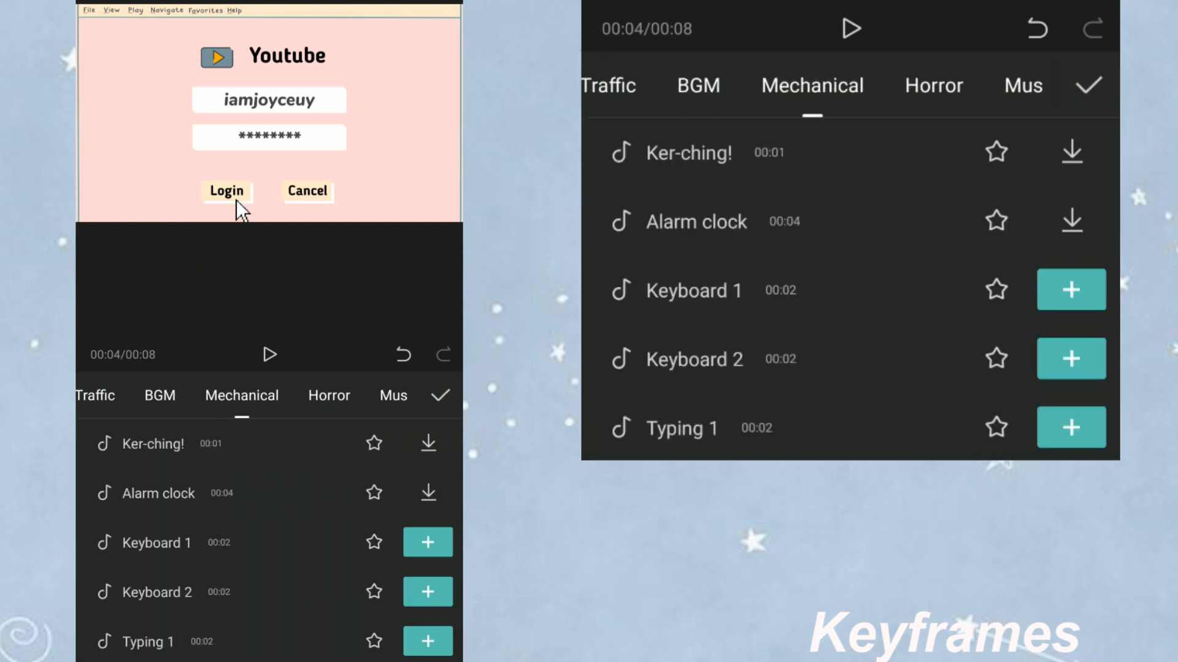
{"action": "scroll", "scroll_direction": "down", "scroll_amount": 3}
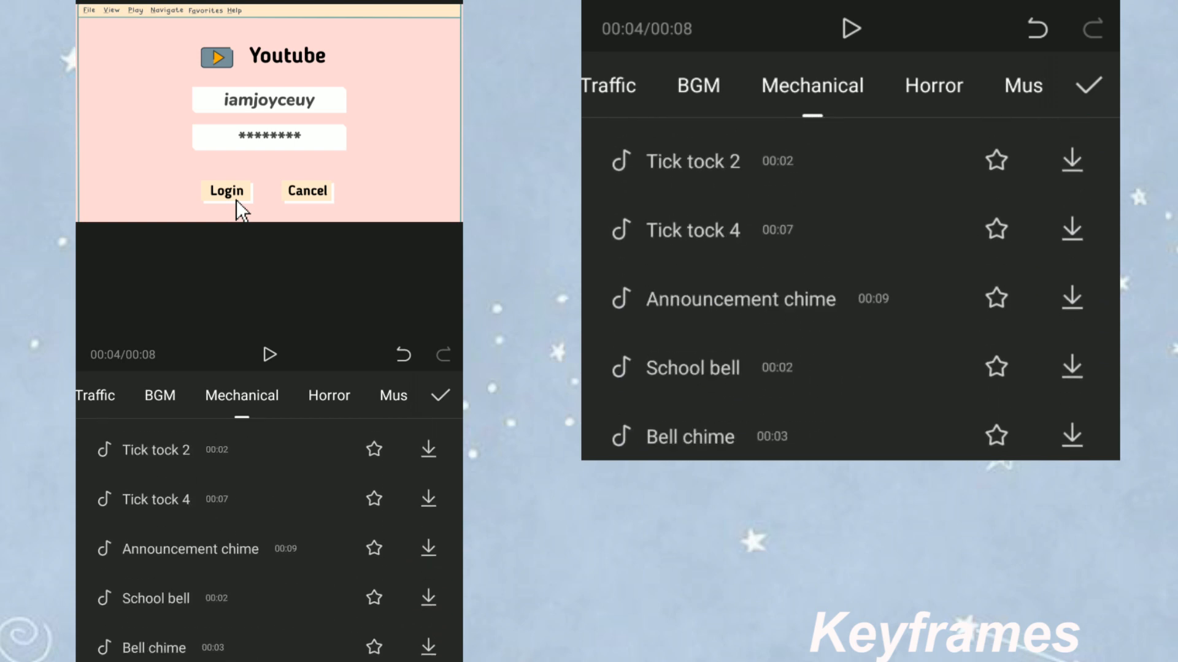
{"action": "scroll", "scroll_direction": "down", "scroll_amount": 3}
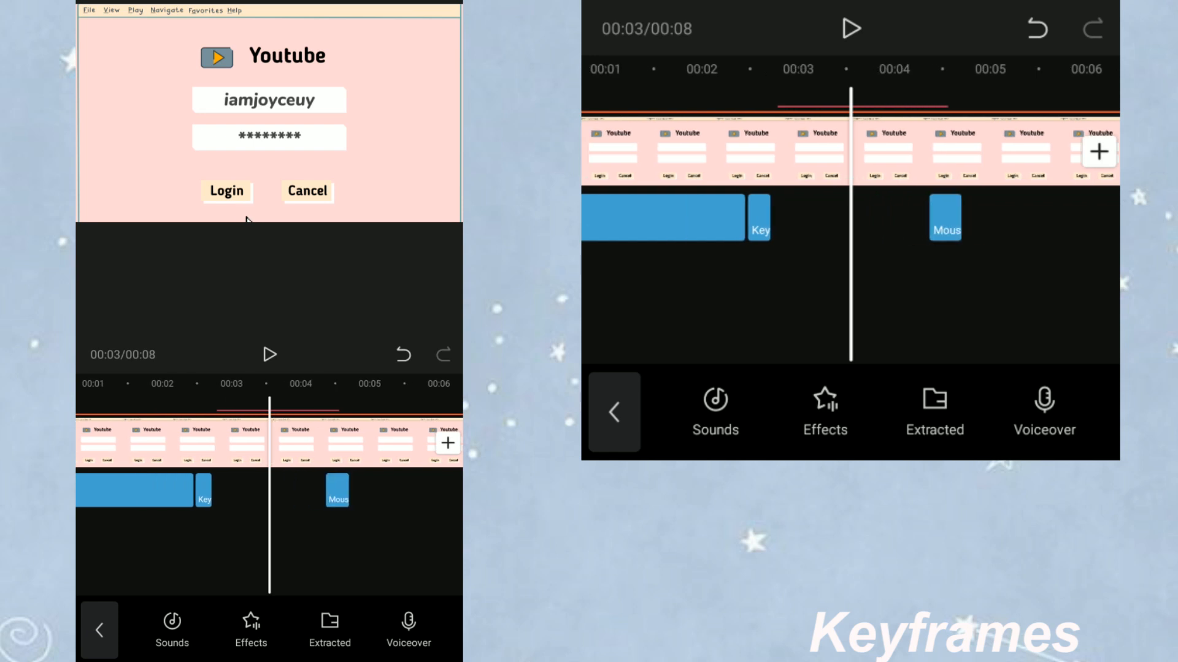
{"action": "left_click", "coordinate": [270, 353]}
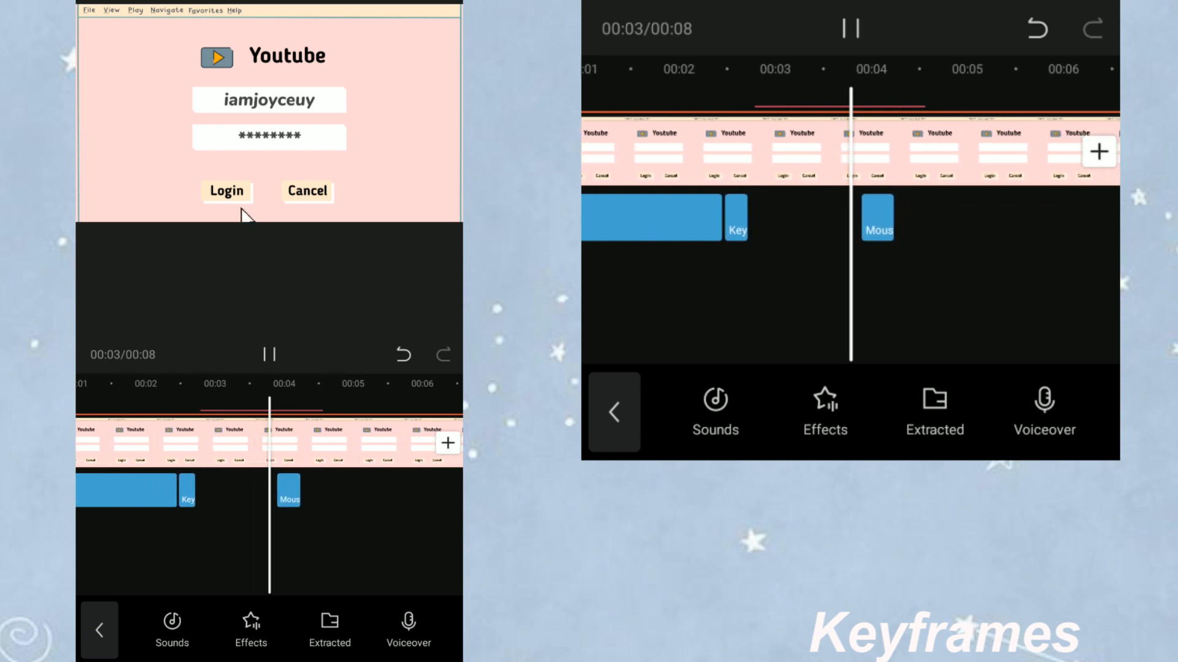
{"action": "left_click", "coordinate": [268, 355]}
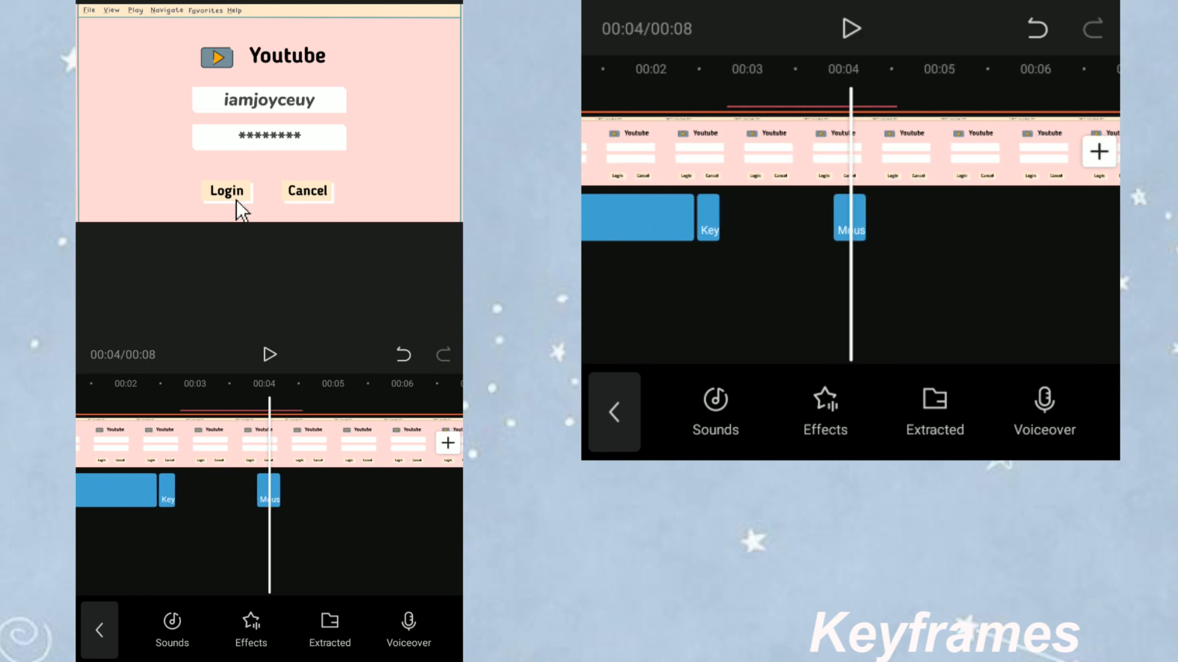
{"action": "left_click", "coordinate": [269, 490]}
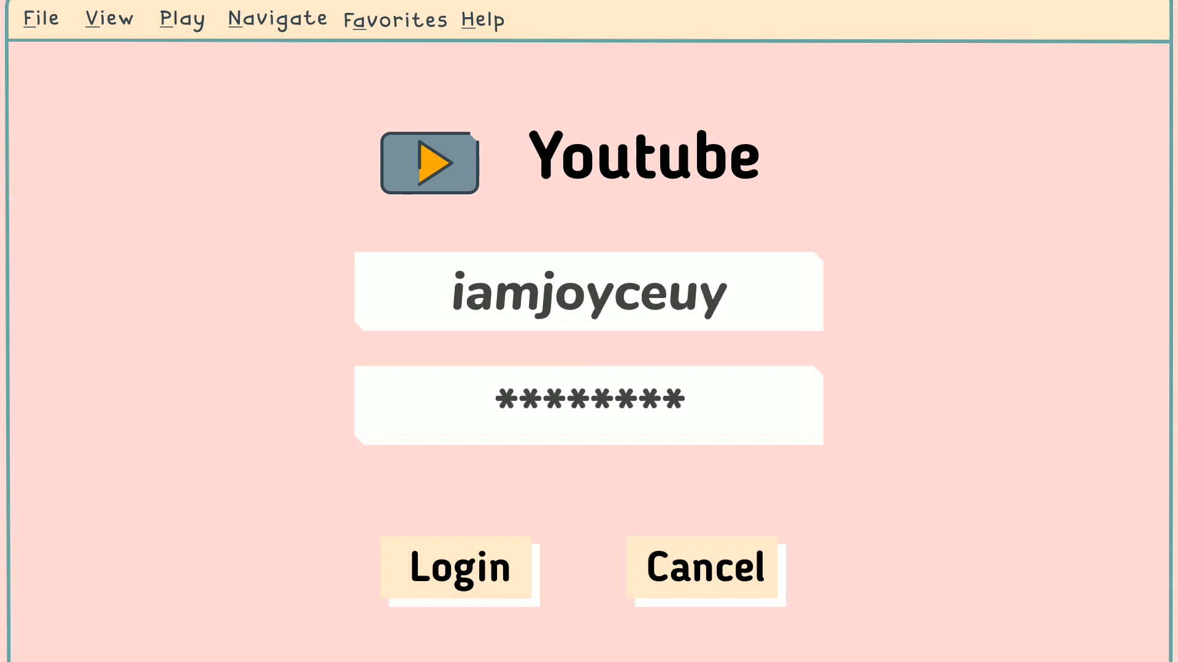
{"action": "left_click", "coordinate": [458, 567]}
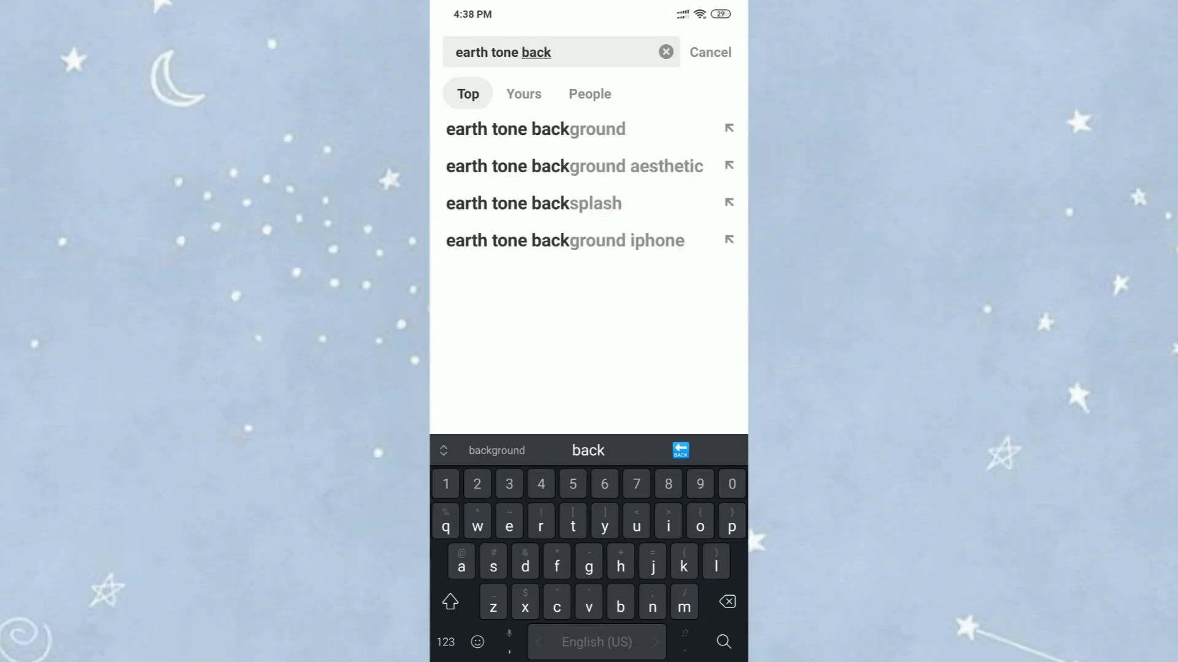
- Search 'earth tone background' and download the chosen pin's image
{"action": "left_click", "coordinate": [535, 128]}
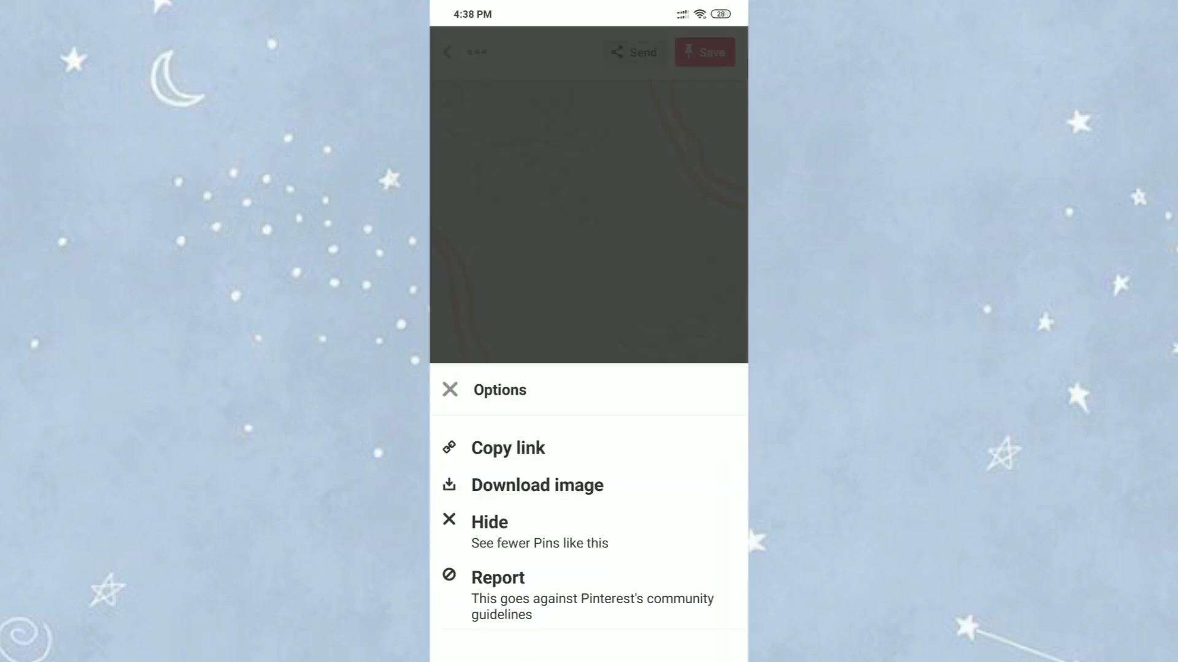
{"action": "left_click", "coordinate": [536, 485]}
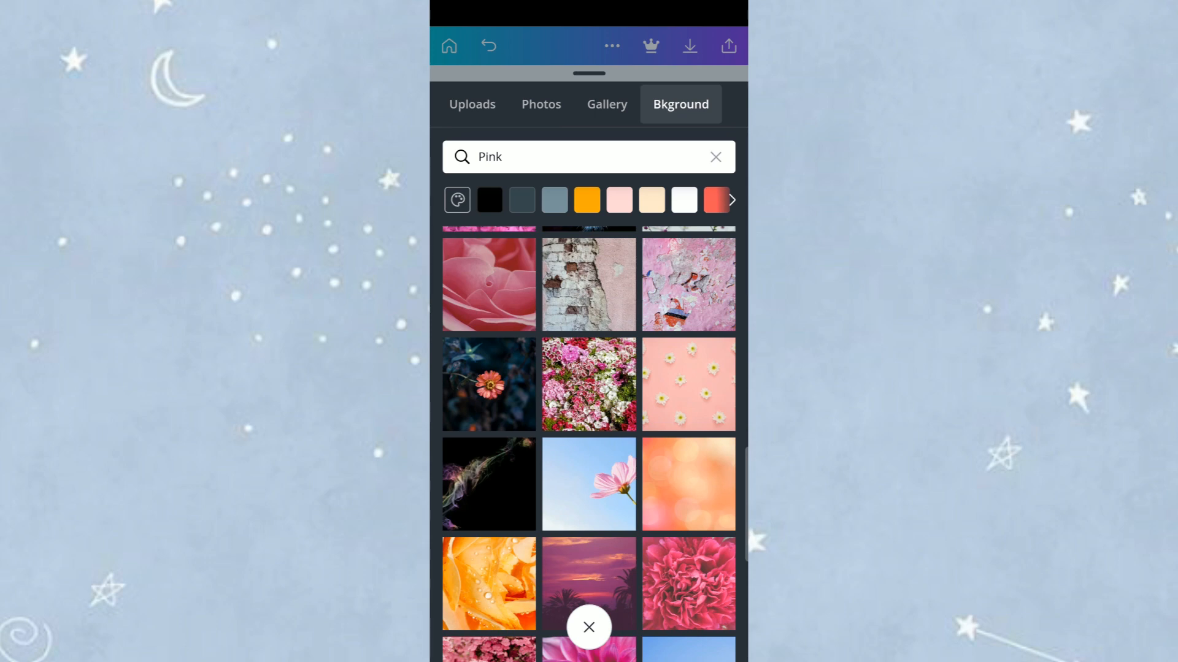
- Apply the downloaded earth-tone background from Gallery and recolour the username field
{"action": "left_click", "coordinate": [540, 103]}
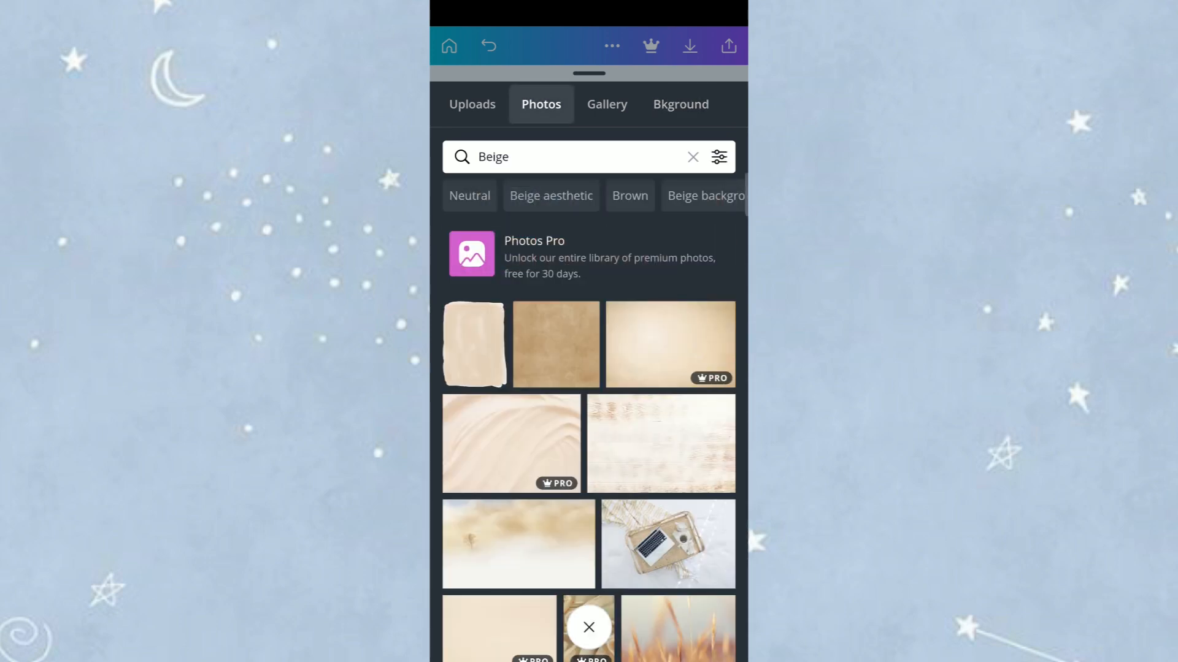
{"action": "left_click", "coordinate": [606, 103]}
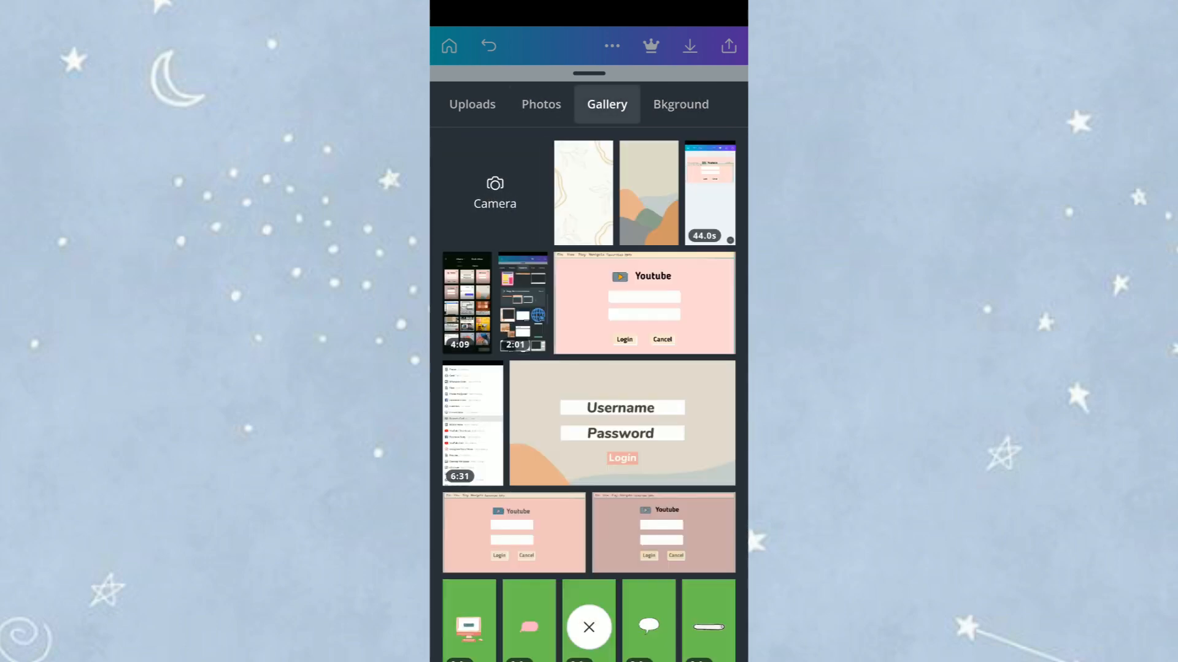
{"action": "left_click", "coordinate": [644, 304]}
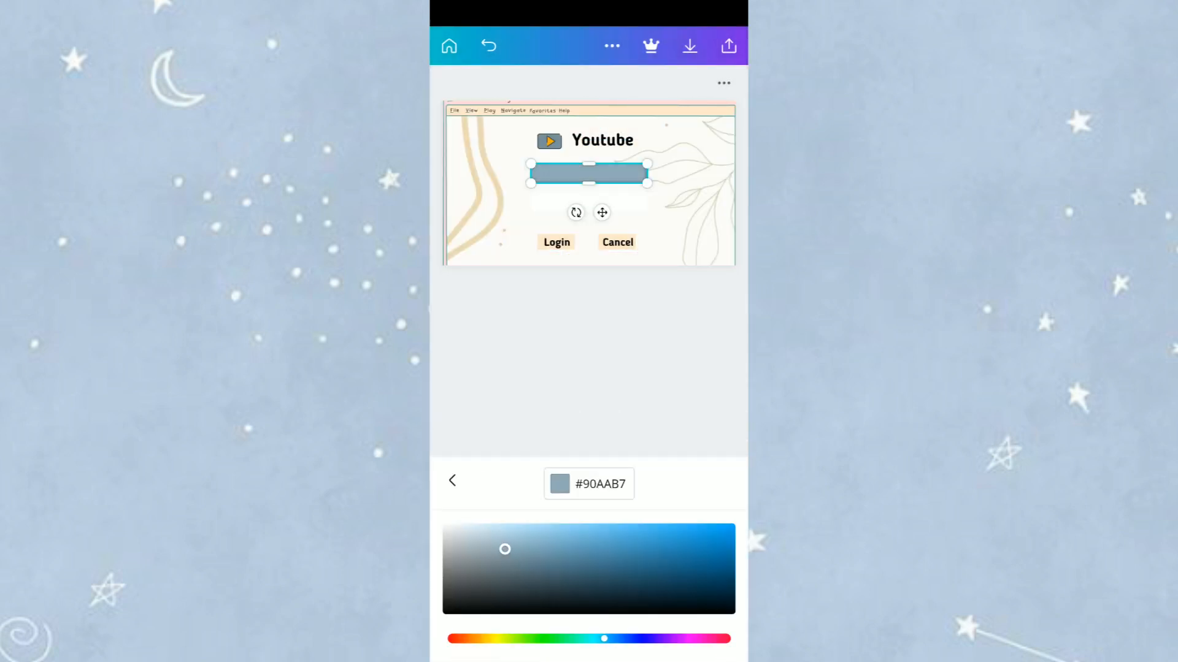
{"action": "left_click", "coordinate": [452, 481]}
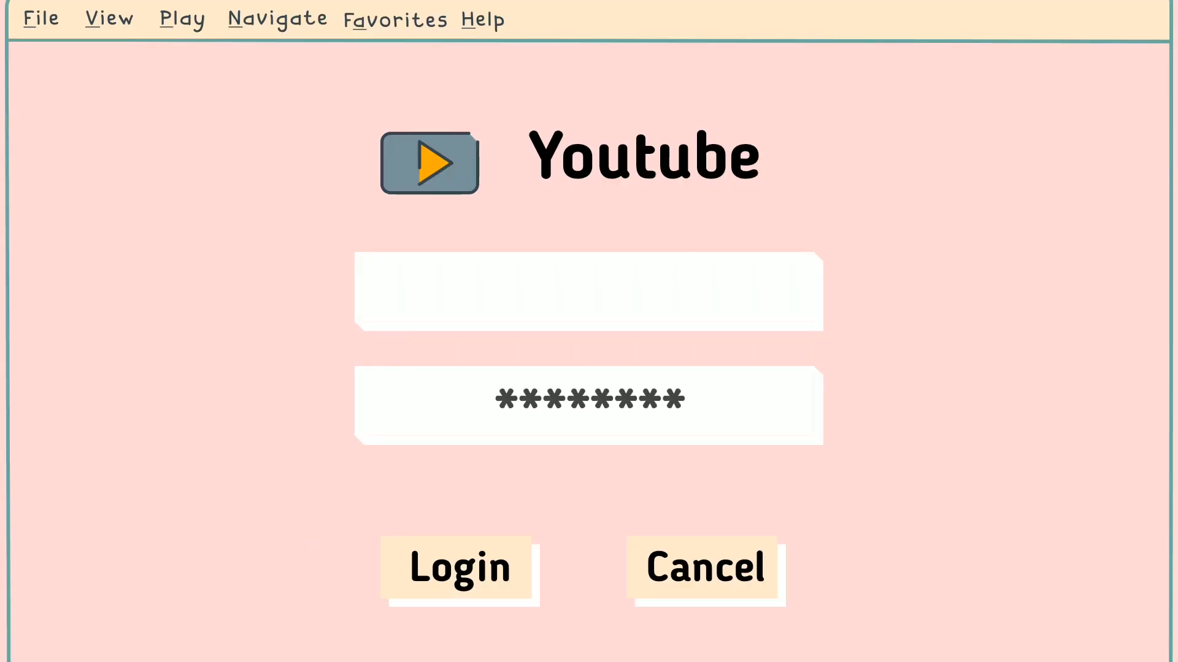
{"action": "mouse_move", "coordinate": [499, 619]}
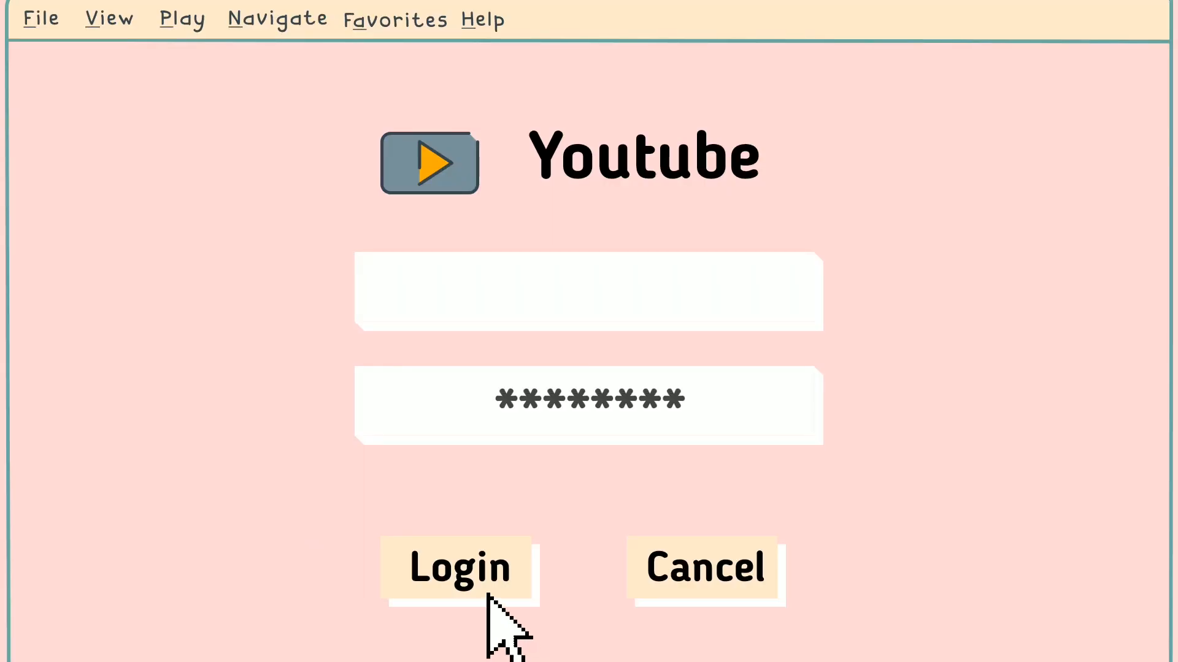